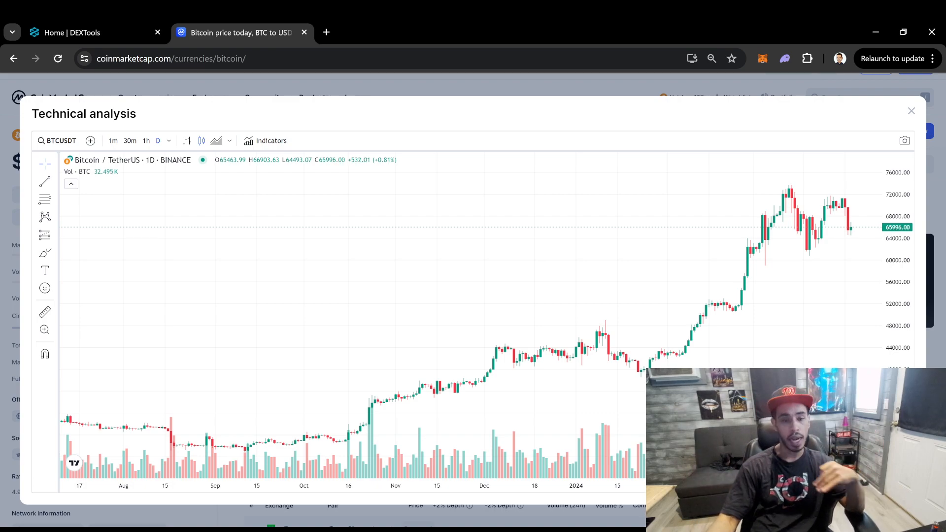
{"action": "mouse_move", "coordinate": [83, 254]}
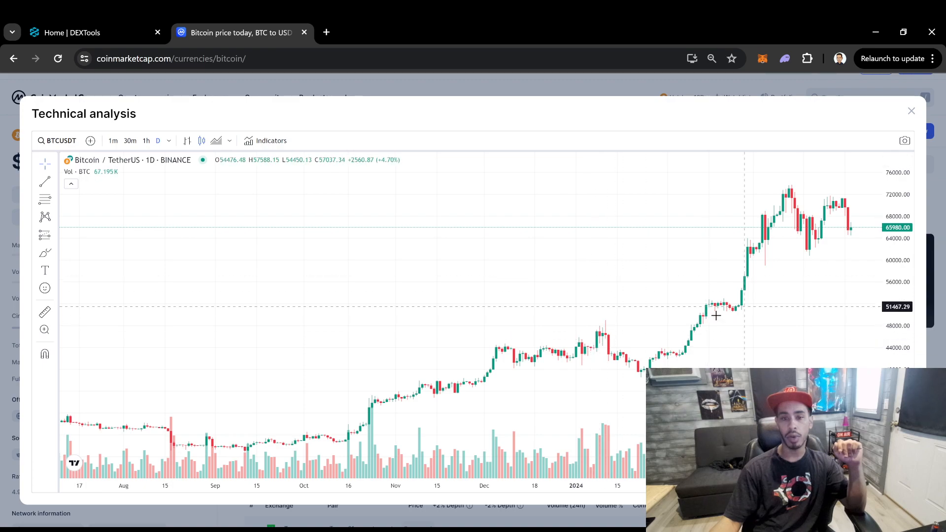
{"action": "mouse_move", "coordinate": [619, 354]}
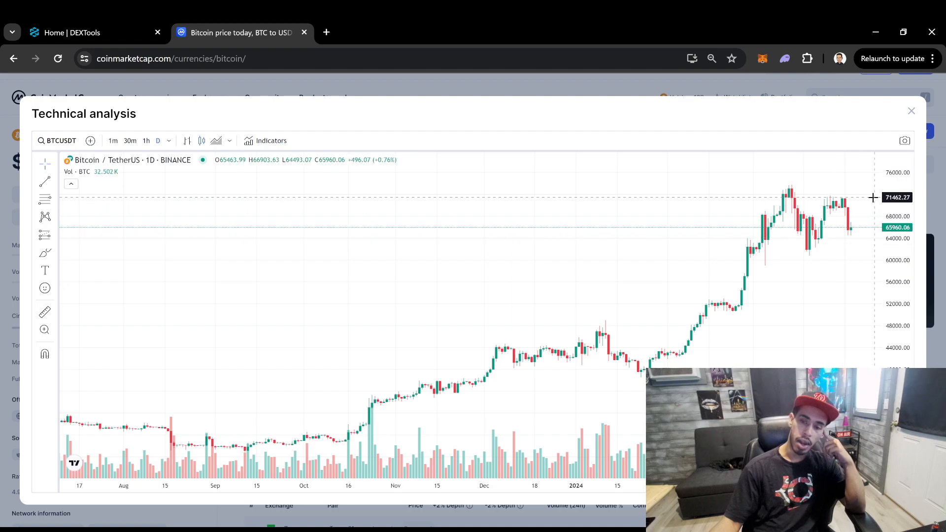
{"action": "mouse_move", "coordinate": [826, 248]}
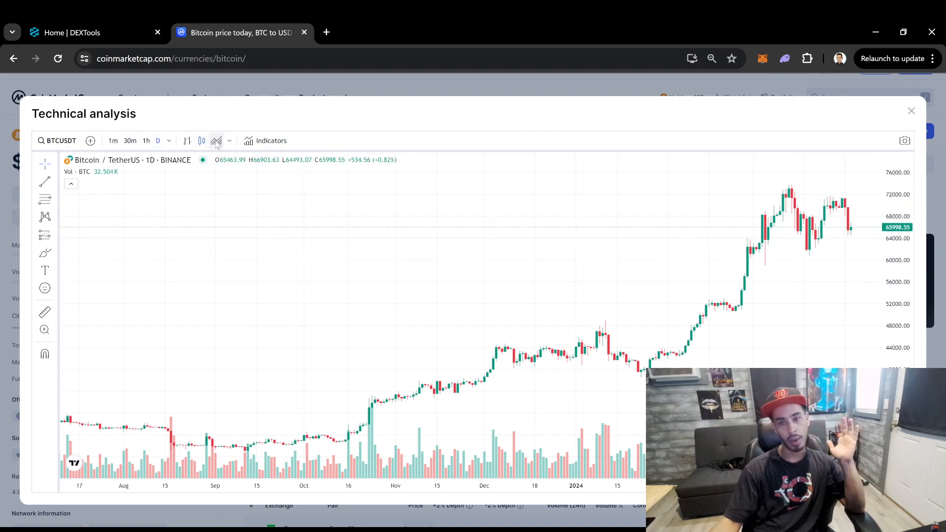
Step: Render the Bitcoin/TetherUS daily chart as a filled area line instead of candlesticks
{"action": "left_click", "coordinate": [217, 141]}
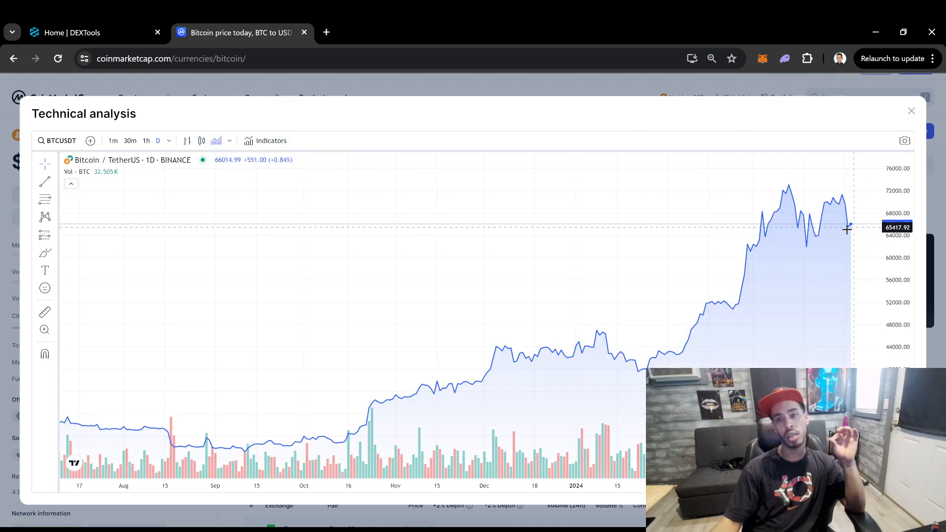
{"action": "mouse_move", "coordinate": [850, 246]}
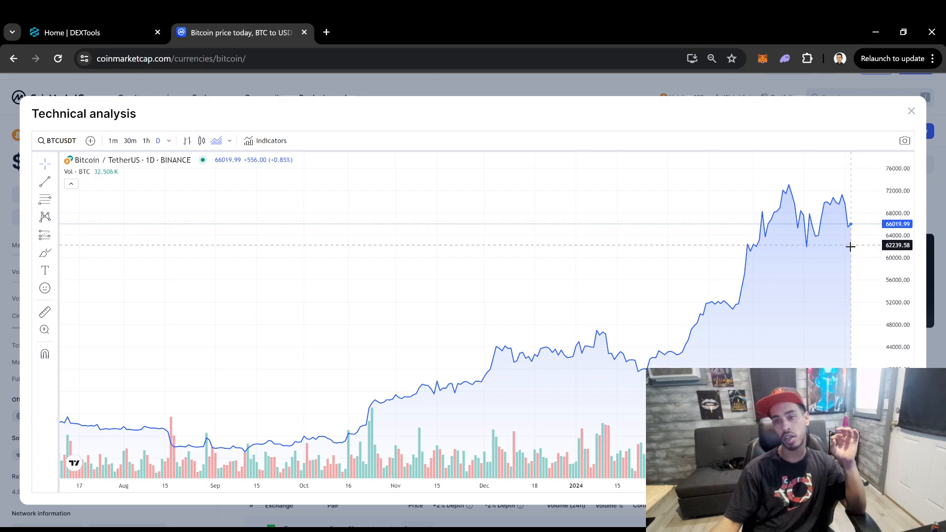
{"action": "mouse_move", "coordinate": [596, 375]}
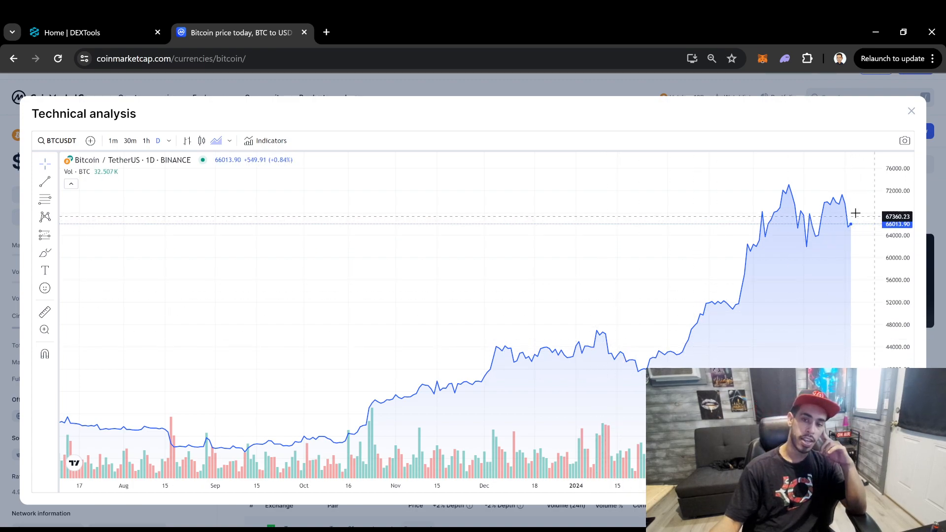
{"action": "mouse_move", "coordinate": [609, 348]}
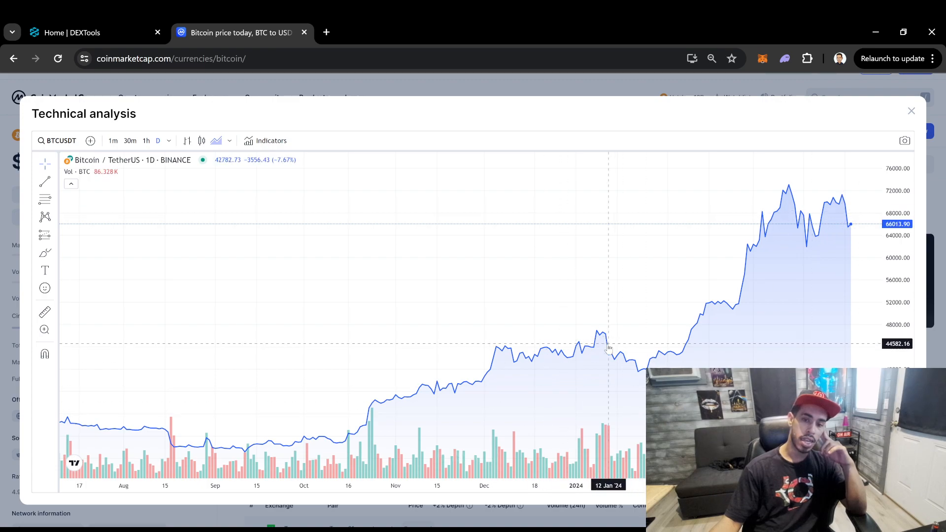
{"action": "mouse_move", "coordinate": [820, 239]}
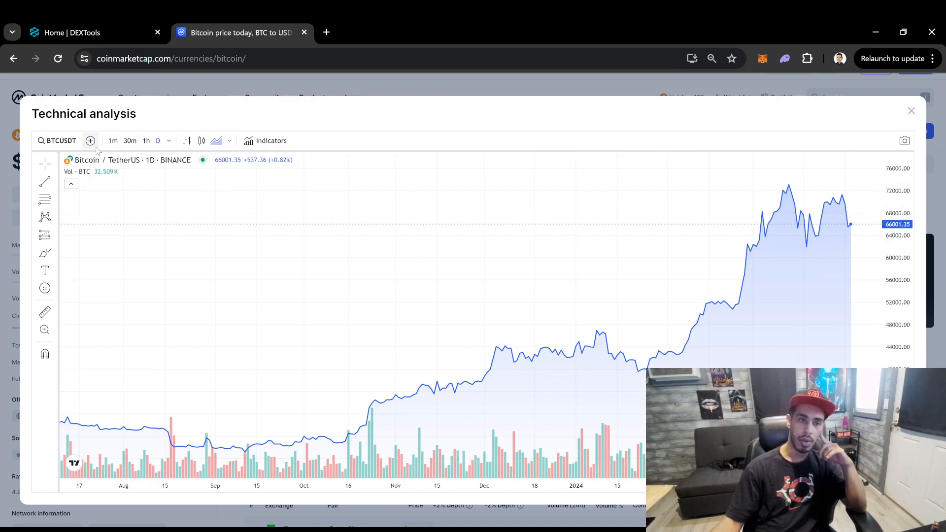
{"action": "mouse_move", "coordinate": [823, 274]}
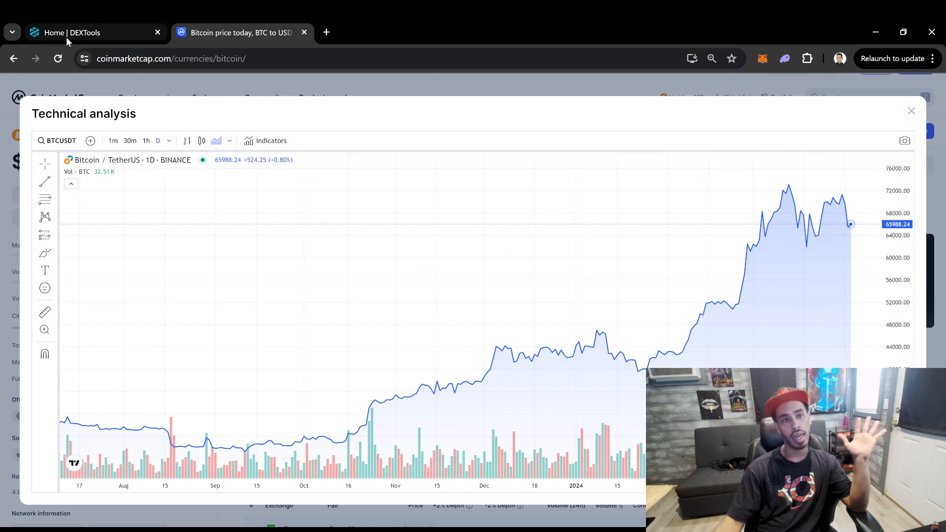
Step: From the DEXTools home Hot pairs list, bring up the $mfer/WETH pair explorer with its 12-hour chart
{"action": "left_click", "coordinate": [72, 33]}
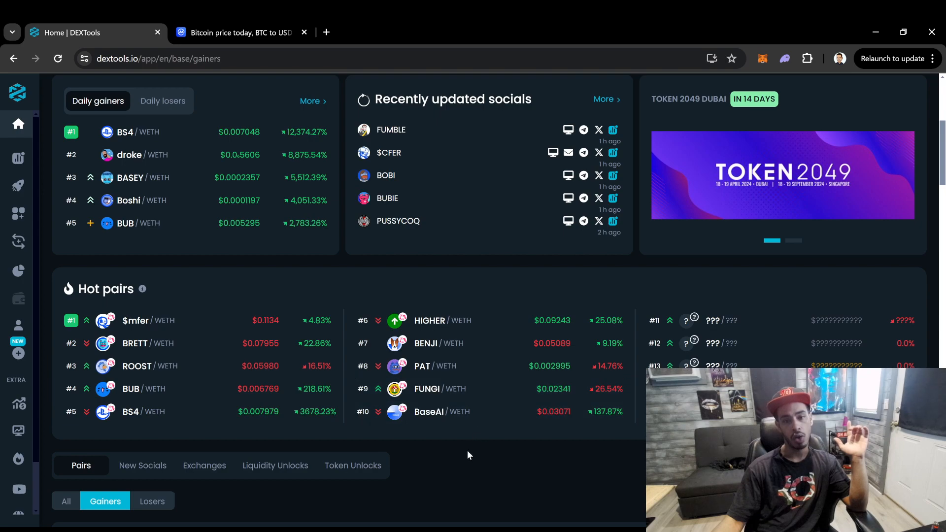
{"action": "scroll", "scroll_direction": "down", "scroll_amount": 3}
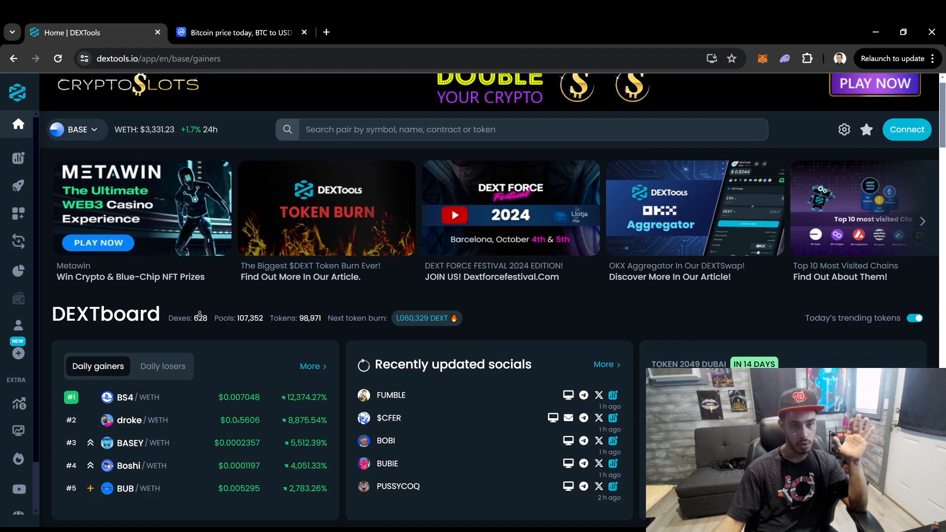
{"action": "scroll", "scroll_direction": "down", "scroll_amount": 3}
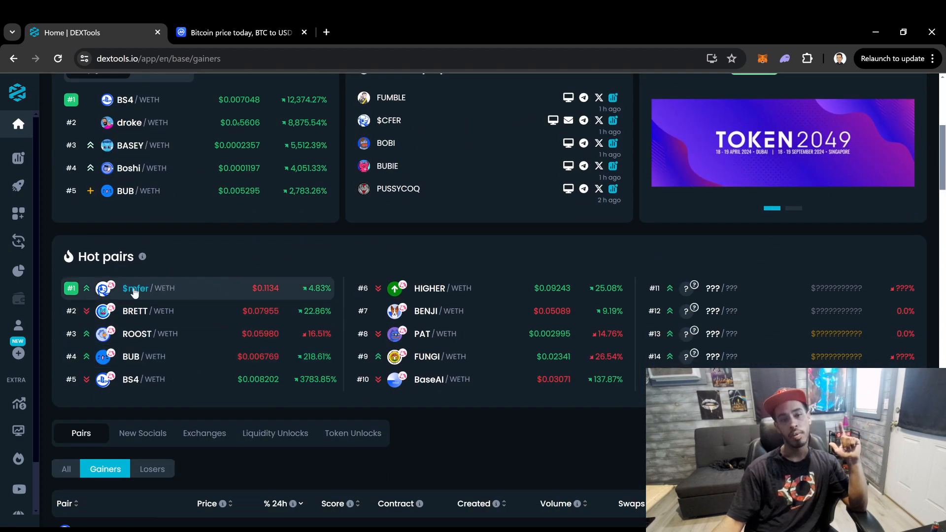
{"action": "left_click", "coordinate": [135, 288]}
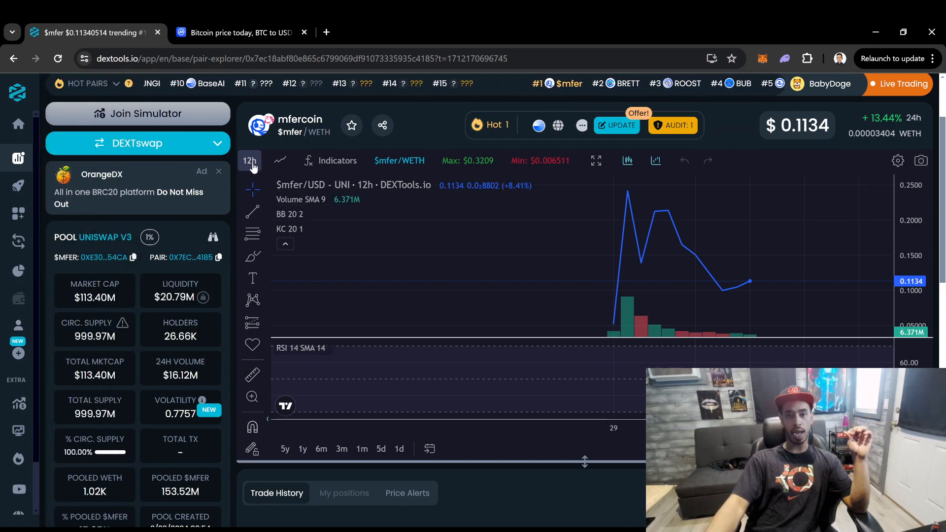
Step: Show the interval list for the $mfer/WETH chart, currently on 12 hours
{"action": "left_click", "coordinate": [249, 161]}
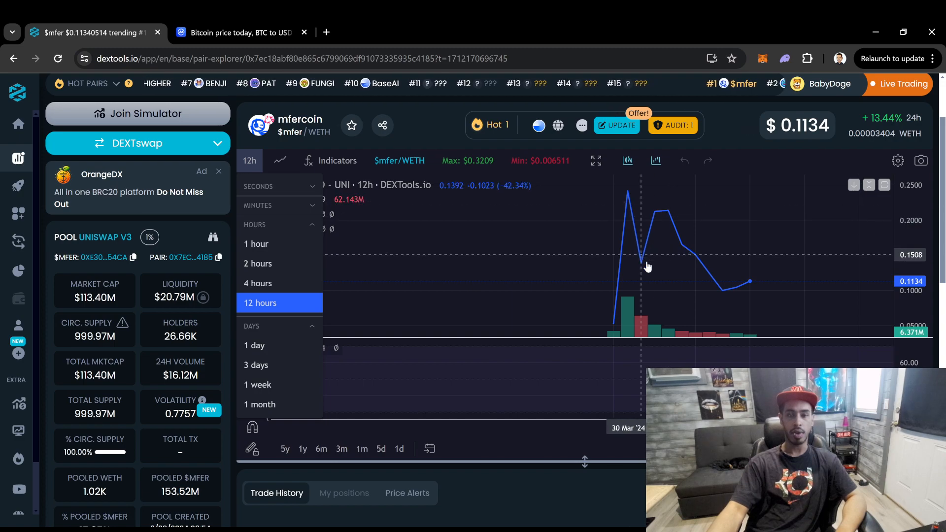
{"action": "mouse_move", "coordinate": [755, 276]}
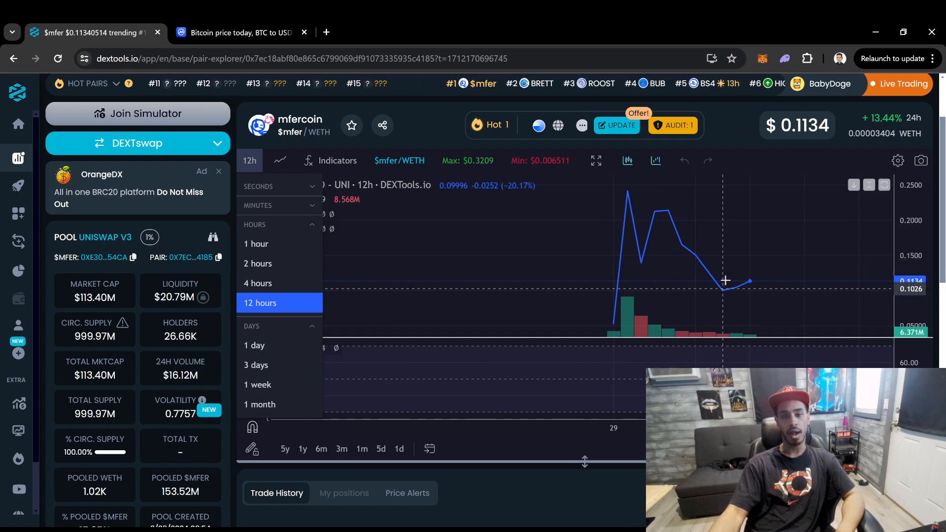
{"action": "mouse_move", "coordinate": [723, 300]}
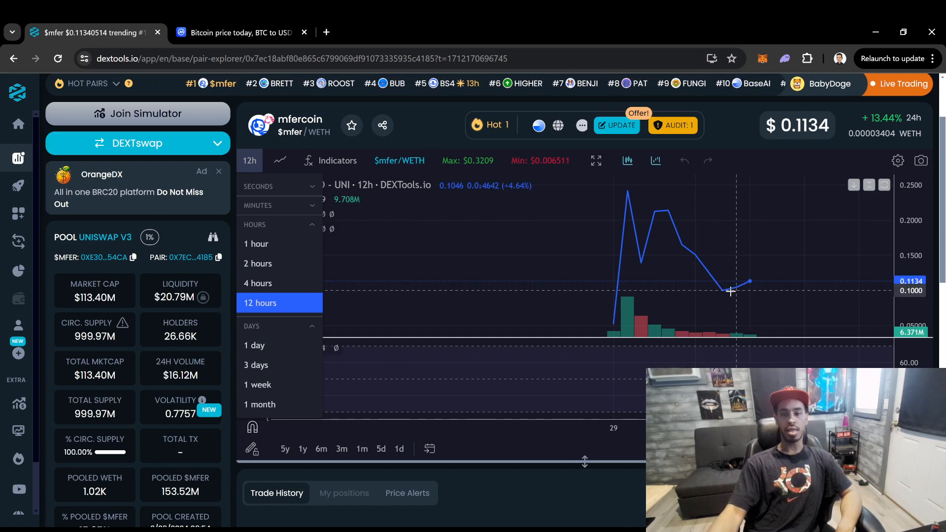
{"action": "mouse_move", "coordinate": [727, 294]}
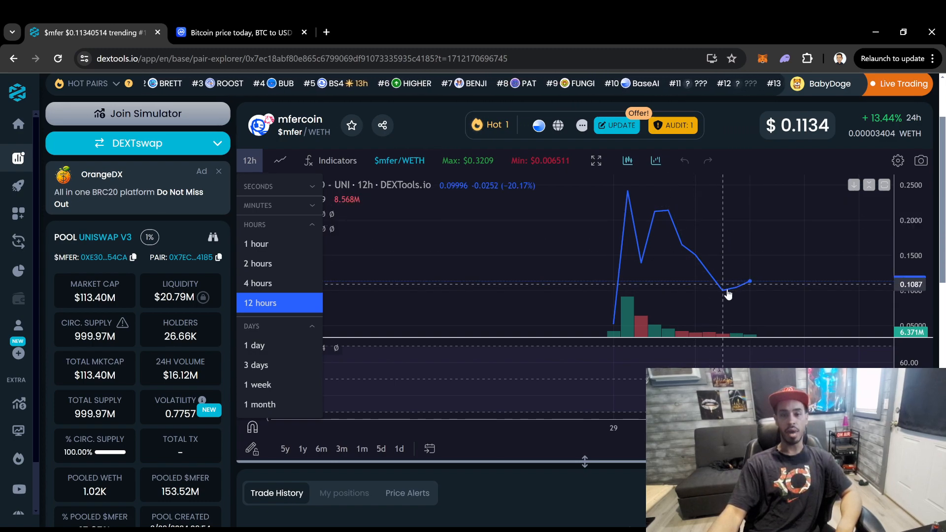
{"action": "mouse_move", "coordinate": [756, 287]}
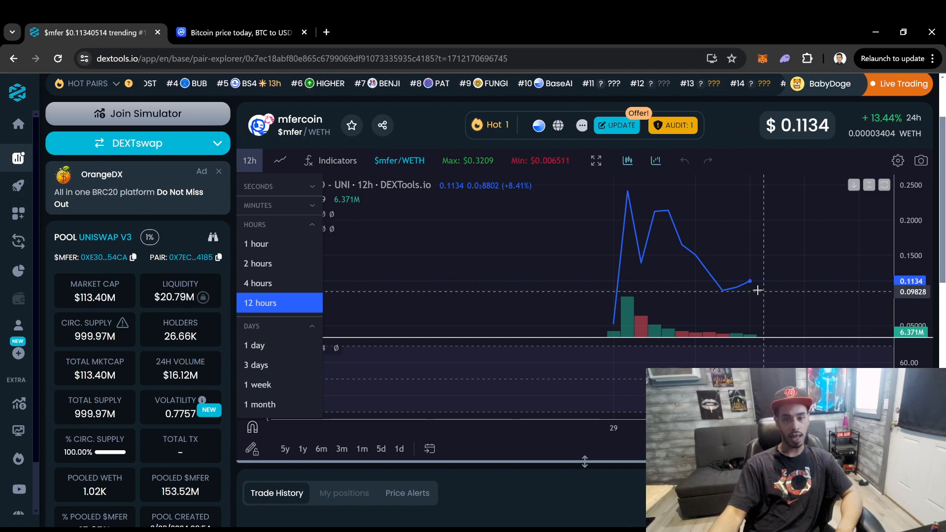
{"action": "mouse_move", "coordinate": [735, 272]}
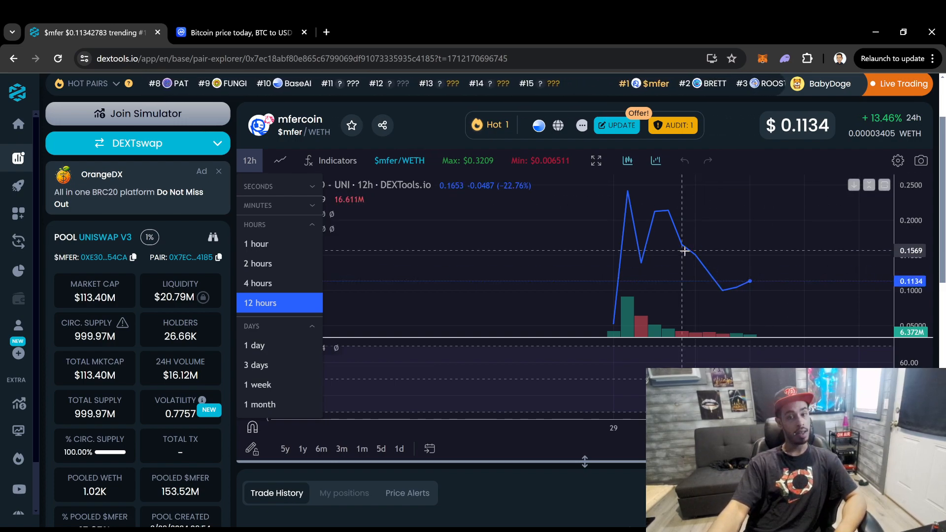
{"action": "mouse_move", "coordinate": [725, 294]}
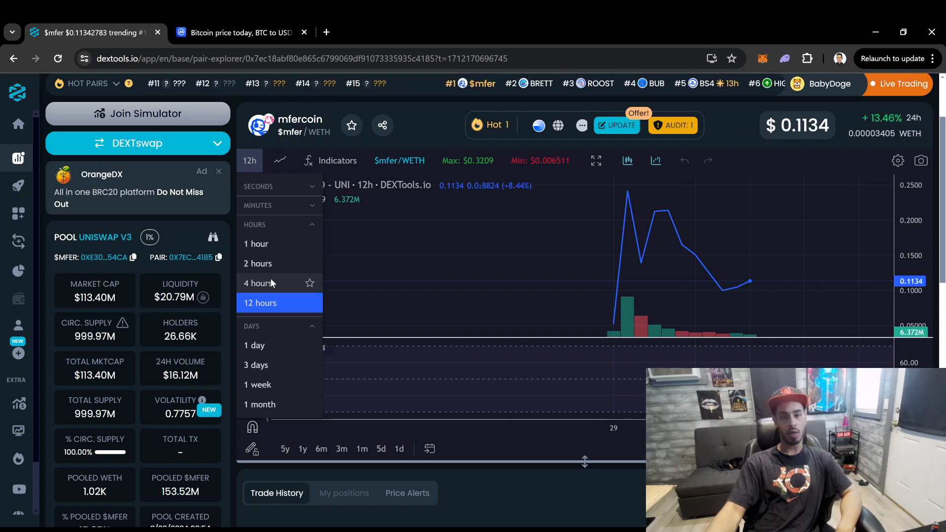
Step: Put the $mfer chart on a 4-hour interval and bring the interval list back up
{"action": "left_click", "coordinate": [257, 284]}
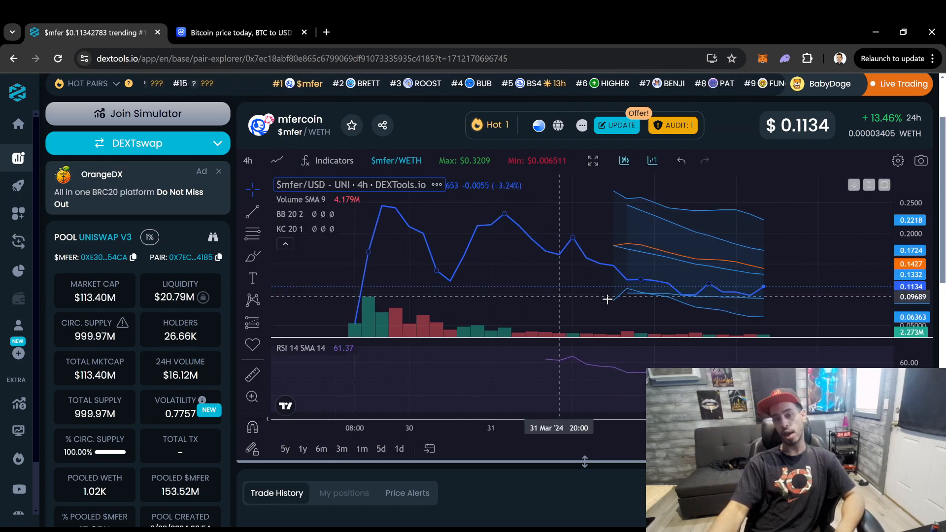
{"action": "mouse_move", "coordinate": [816, 224]}
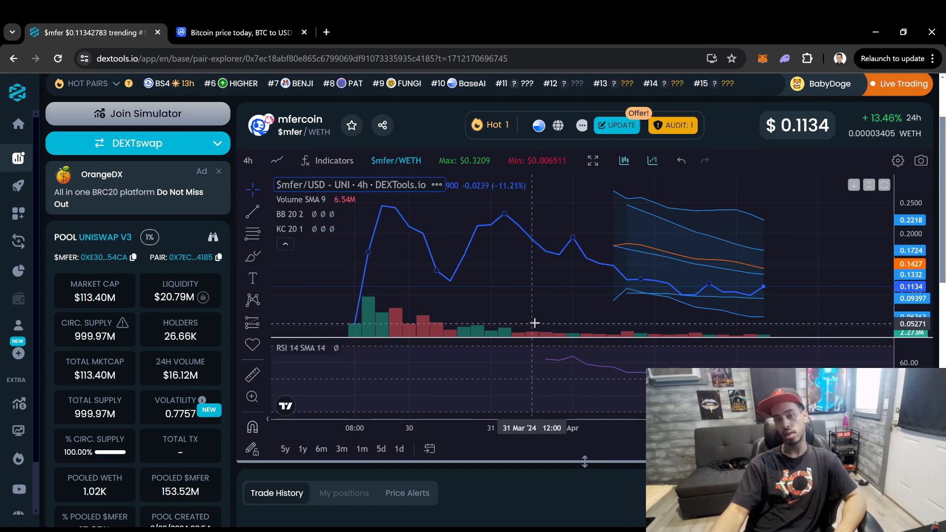
{"action": "left_click", "coordinate": [247, 161]}
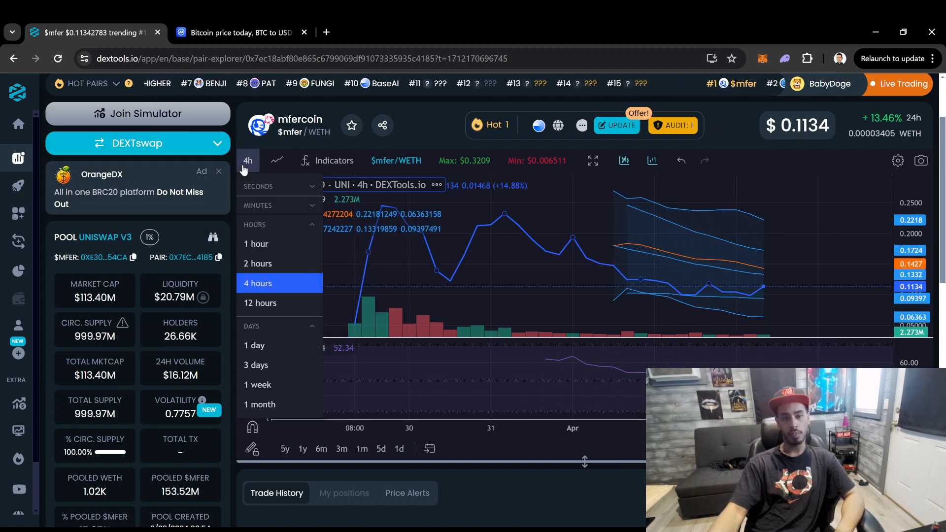
Step: Put the $mfer chart on a 2-hour interval and bring the interval list back up
{"action": "left_click", "coordinate": [260, 304]}
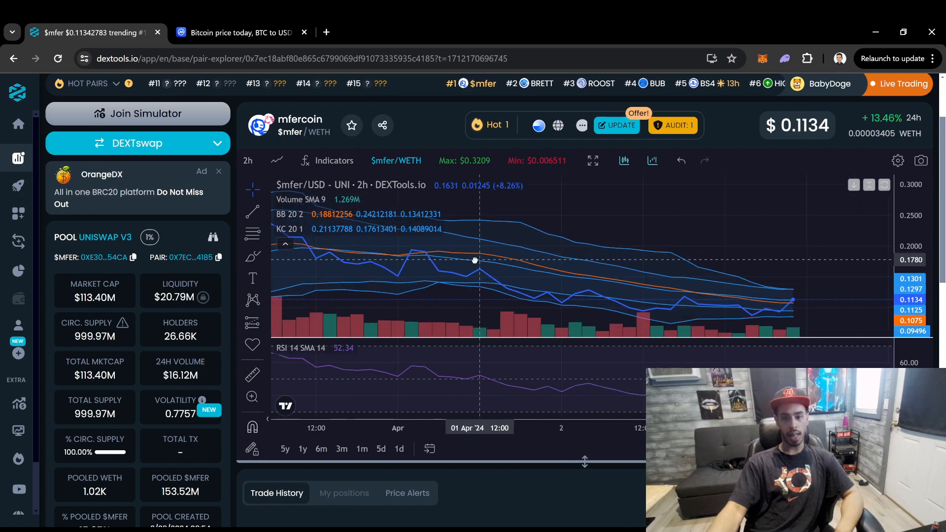
{"action": "mouse_move", "coordinate": [793, 272]}
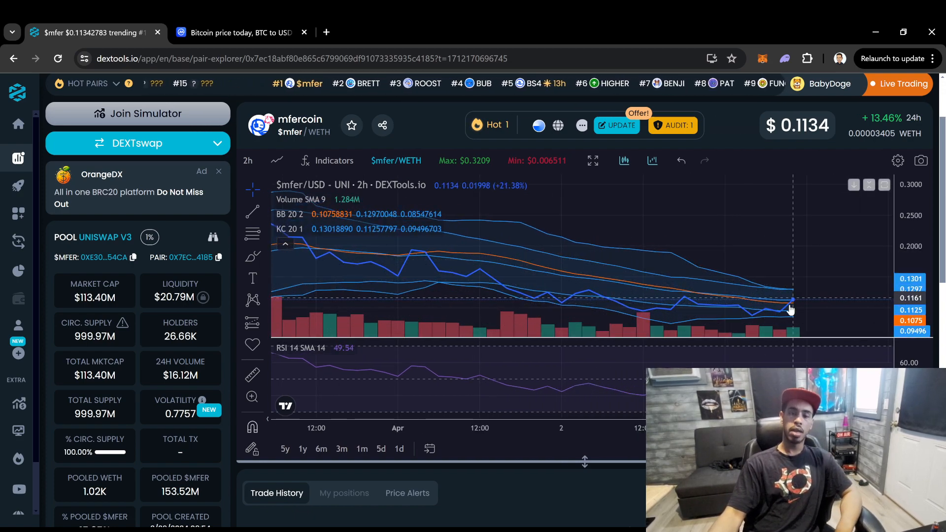
{"action": "mouse_move", "coordinate": [772, 294]}
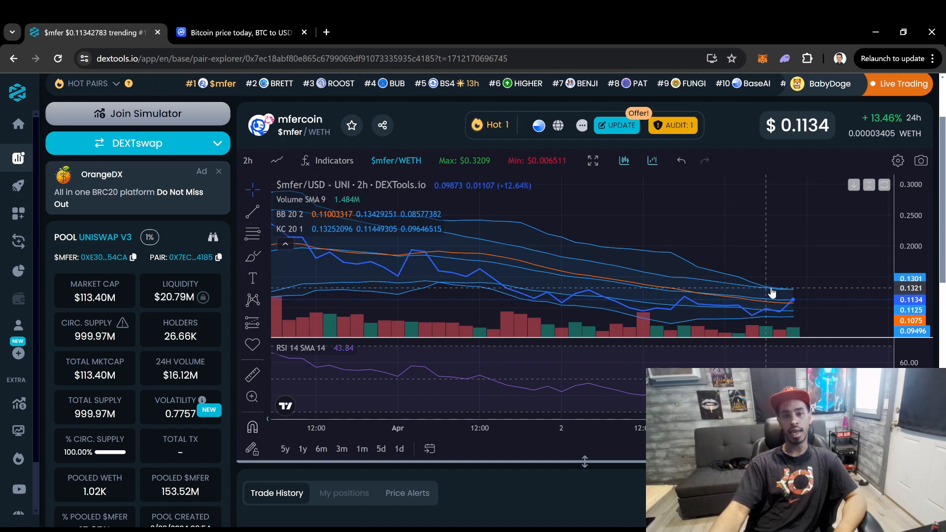
{"action": "mouse_move", "coordinate": [764, 259]}
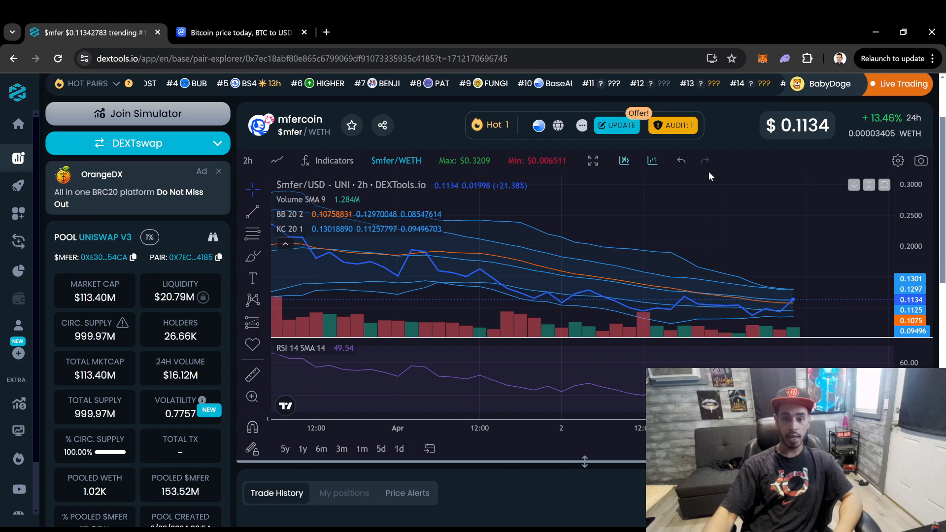
{"action": "mouse_move", "coordinate": [808, 309]}
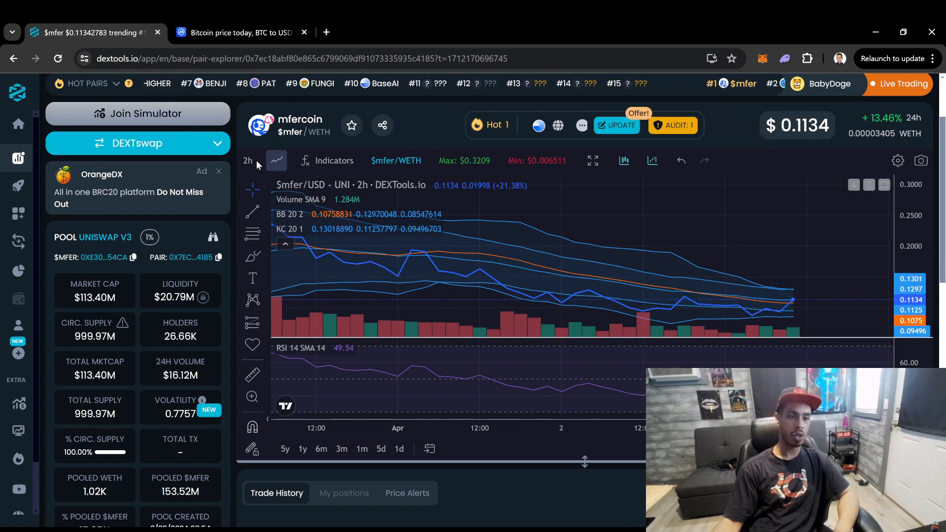
{"action": "left_click", "coordinate": [247, 159]}
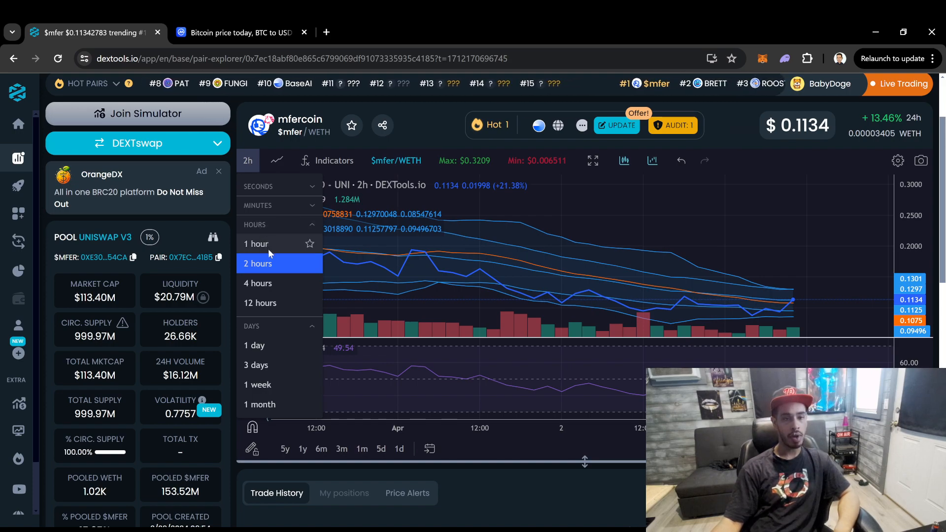
Step: Move the $mfer chart to 1-hour and then 30-minute intervals
{"action": "left_click", "coordinate": [255, 245]}
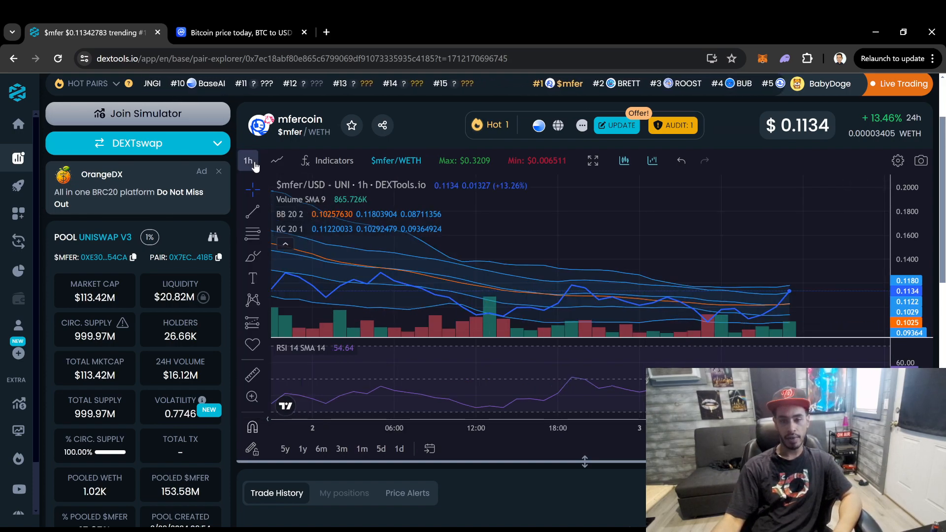
{"action": "left_click", "coordinate": [247, 161]}
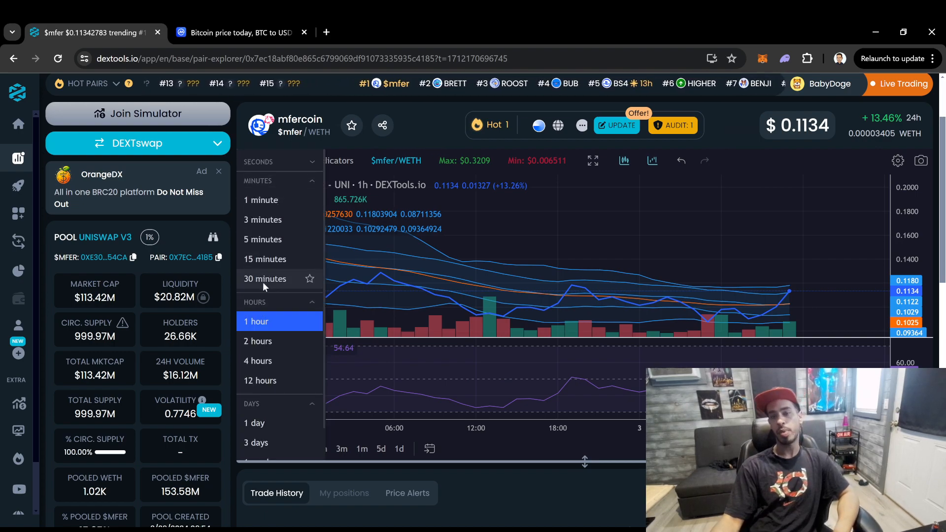
{"action": "left_click", "coordinate": [265, 279]}
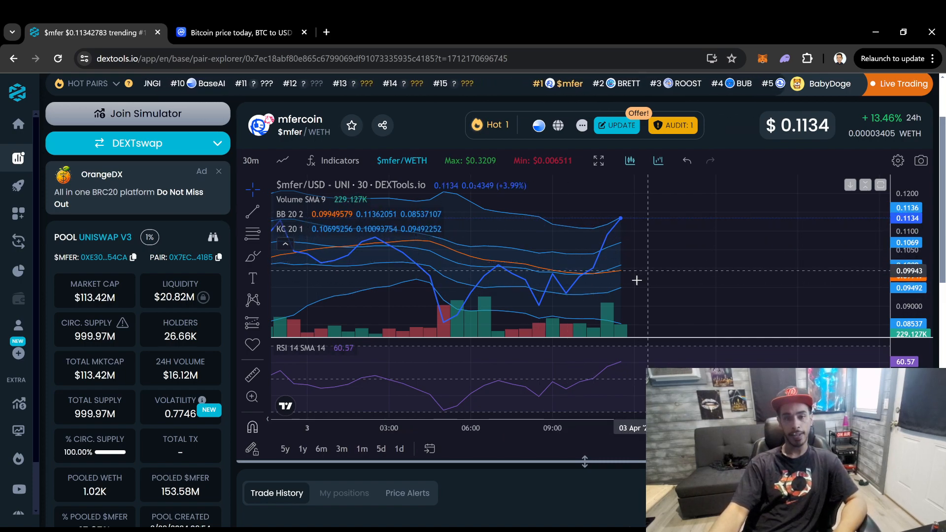
{"action": "mouse_move", "coordinate": [691, 267]}
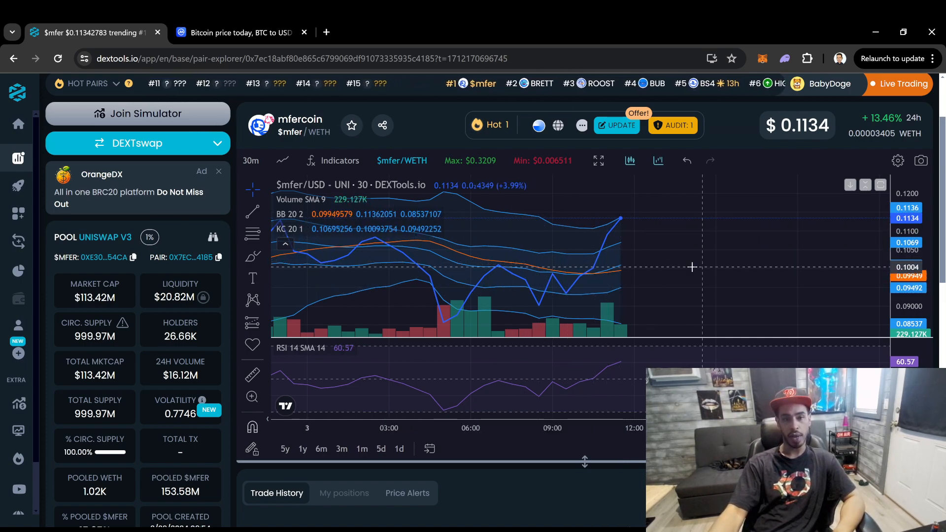
{"action": "mouse_move", "coordinate": [496, 221]}
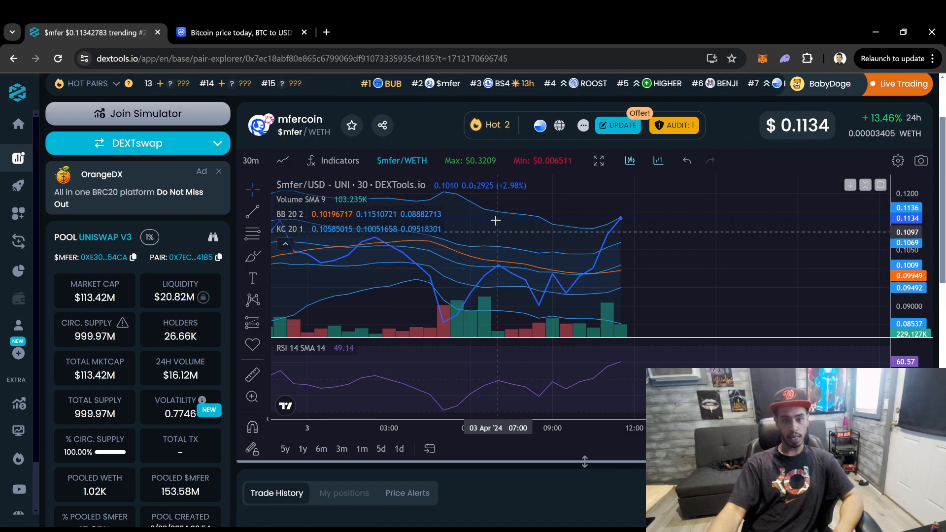
{"action": "mouse_move", "coordinate": [516, 214]}
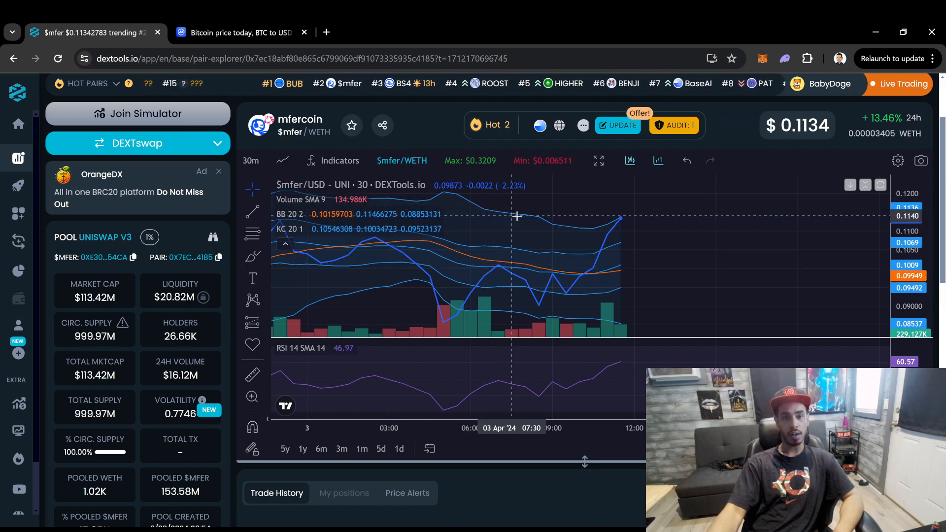
{"action": "mouse_move", "coordinate": [650, 272]}
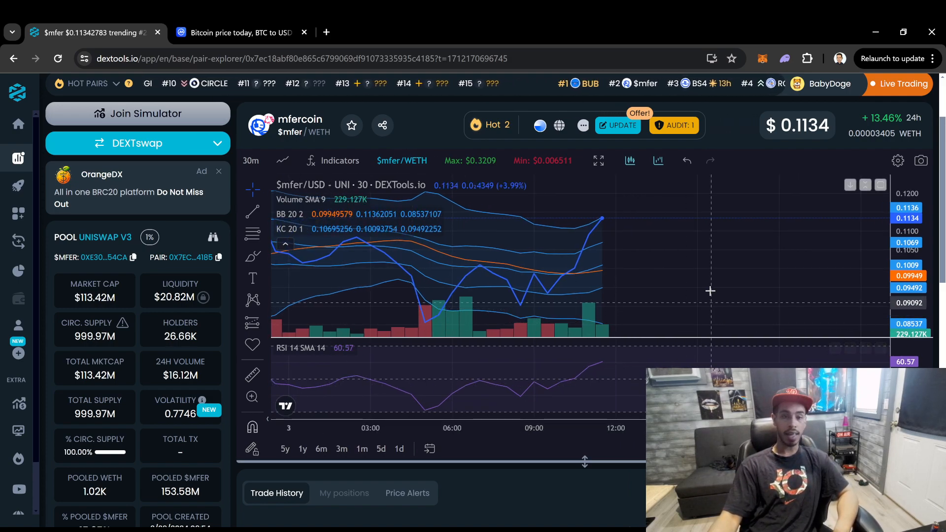
{"action": "mouse_move", "coordinate": [601, 220]}
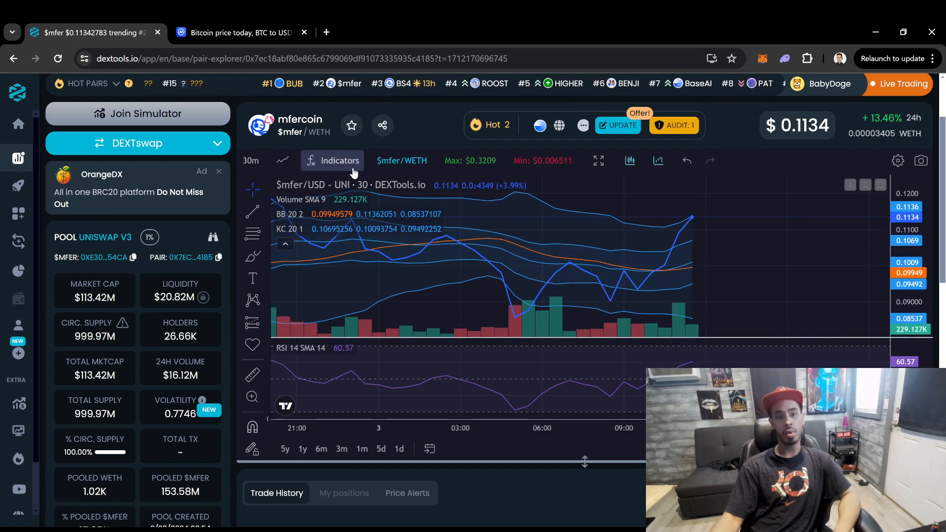
Step: View the $mfer chart at 5 minutes panned to the early-morning hours, then return it to 1 hour
{"action": "left_click", "coordinate": [251, 159]}
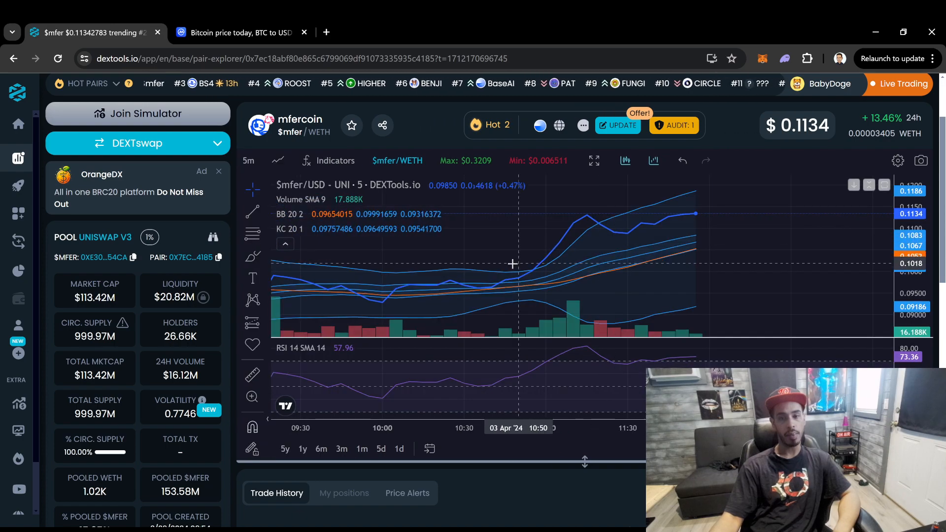
{"action": "left_click_drag", "start_coordinate": [513, 264], "coordinate": [474, 300]}
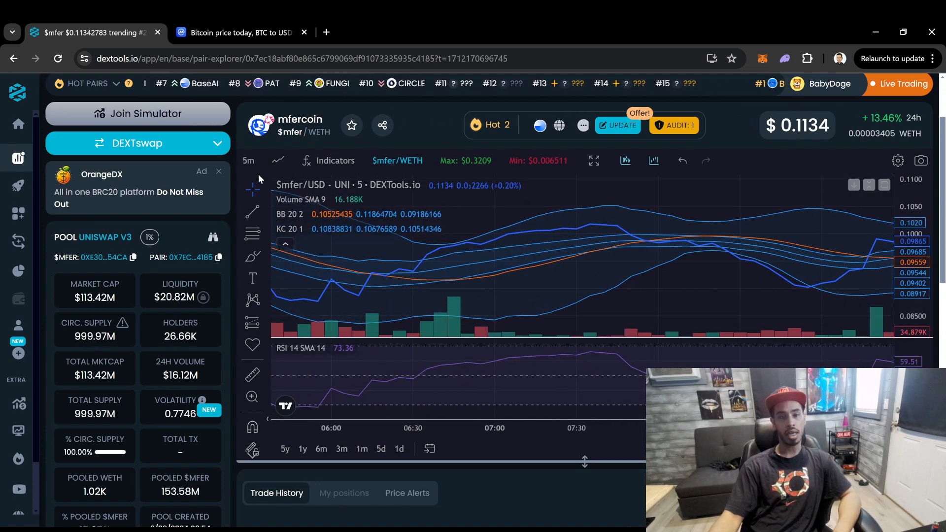
{"action": "left_click", "coordinate": [247, 161]}
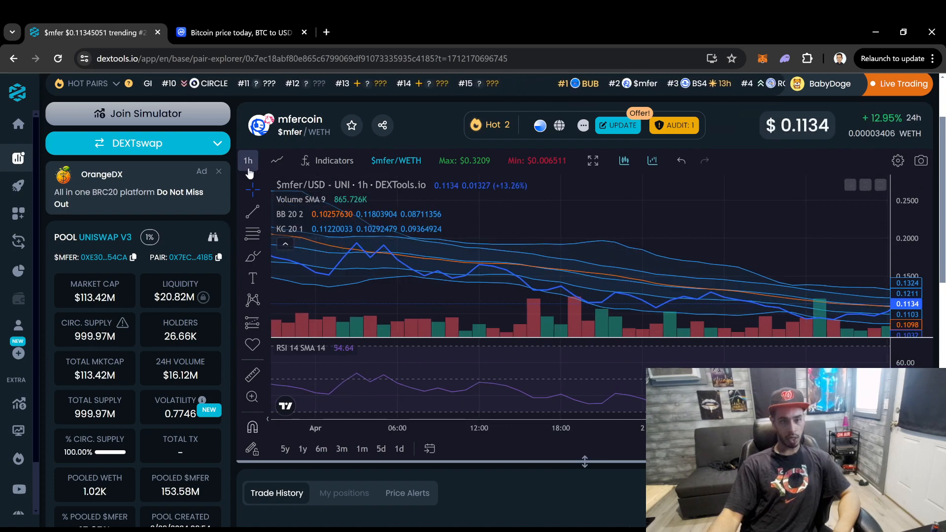
Step: Move the $mfer chart to 4-hour and then 15-minute intervals
{"action": "left_click", "coordinate": [248, 161]}
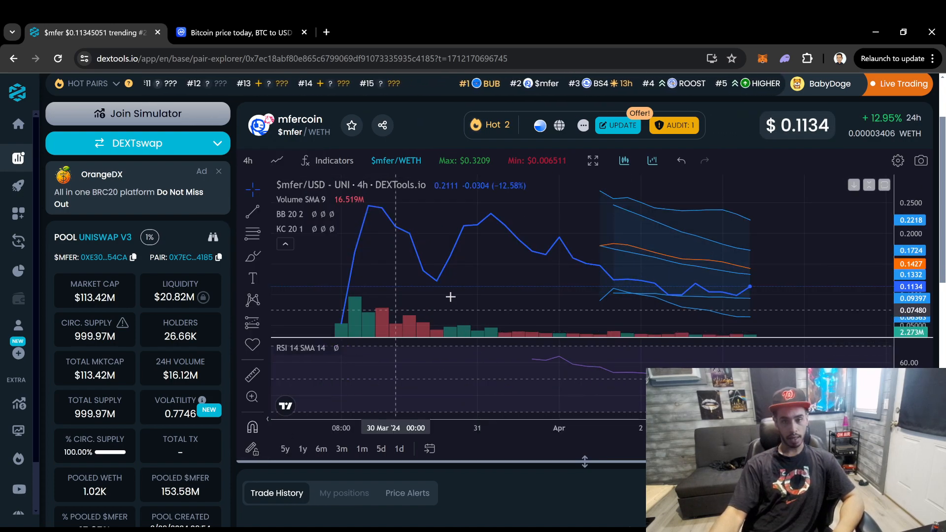
{"action": "left_click", "coordinate": [247, 161]}
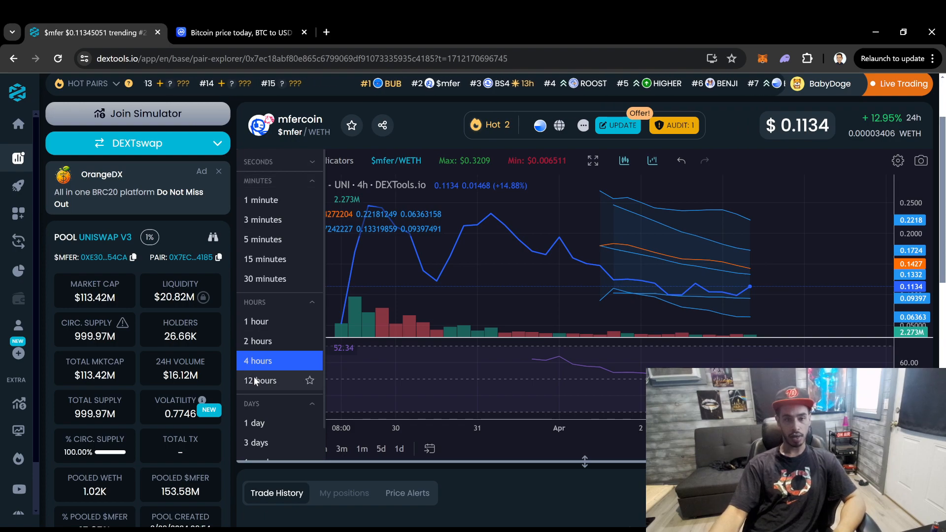
{"action": "left_click", "coordinate": [260, 380]}
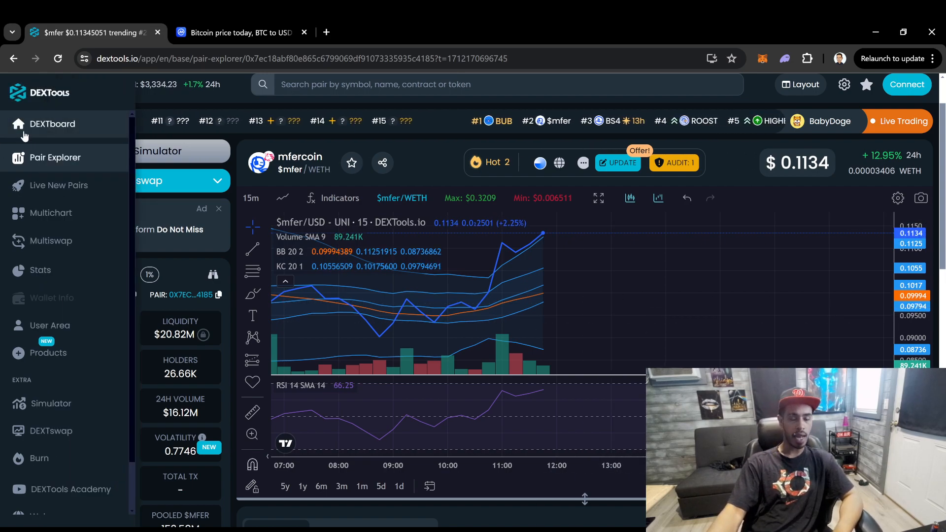
Step: Return to the Base DEXTboard home and scroll to the hot pairs and daily gainers with BS4 on top
{"action": "left_click", "coordinate": [52, 124]}
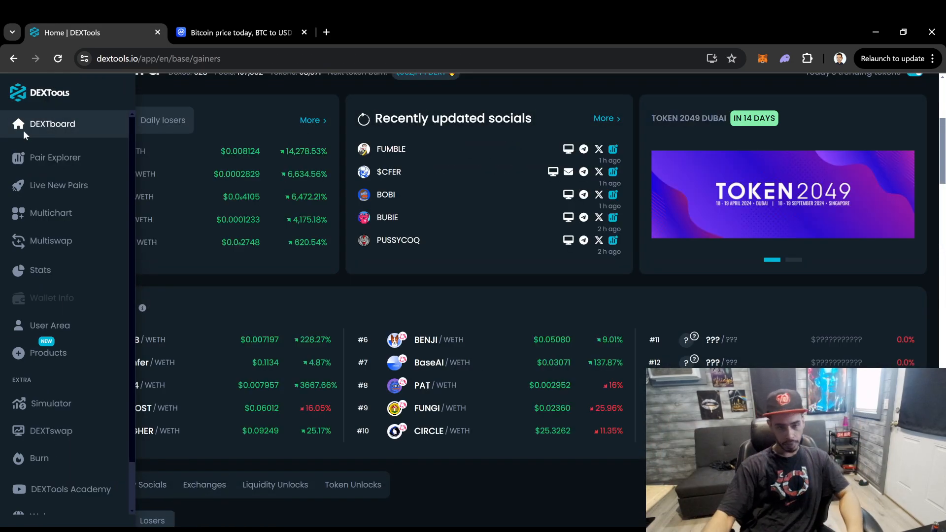
{"action": "scroll", "scroll_direction": "down", "scroll_amount": 3}
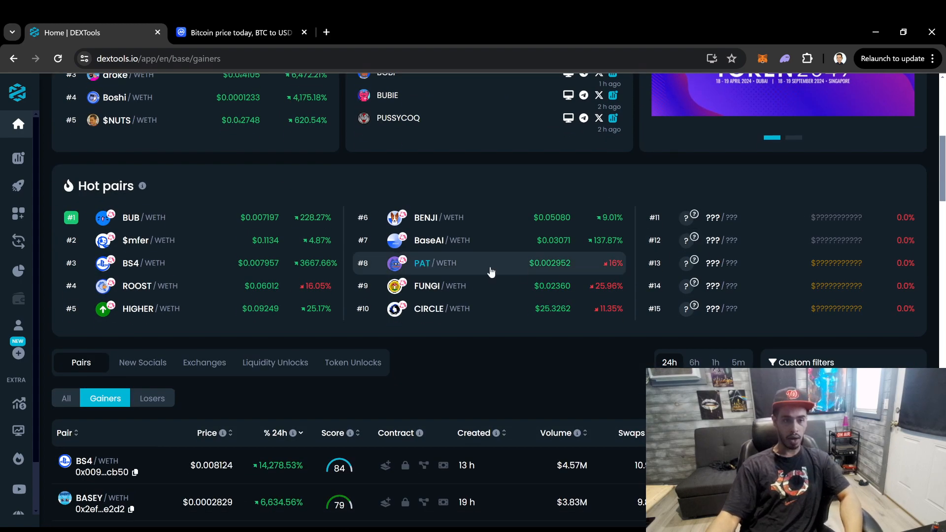
{"action": "mouse_move", "coordinate": [189, 224]}
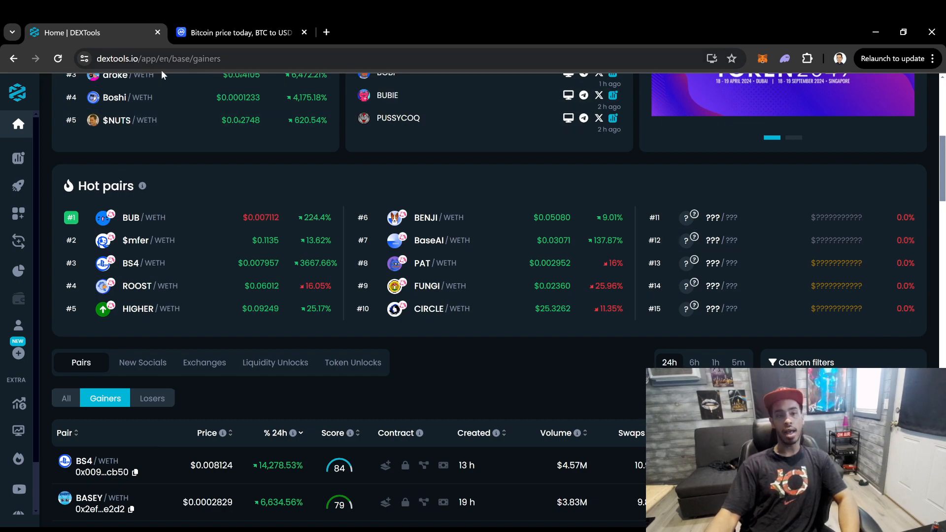
{"action": "mouse_move", "coordinate": [530, 372]}
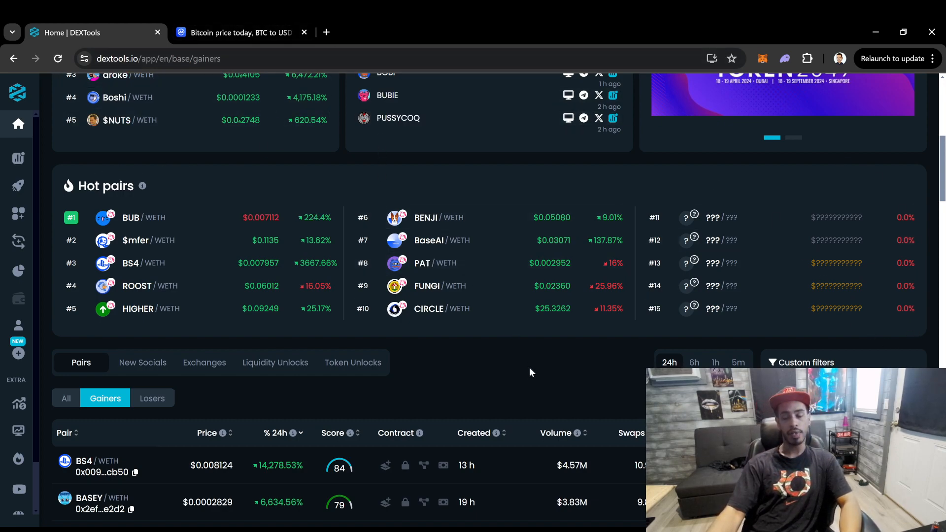
{"action": "mouse_move", "coordinate": [486, 388]}
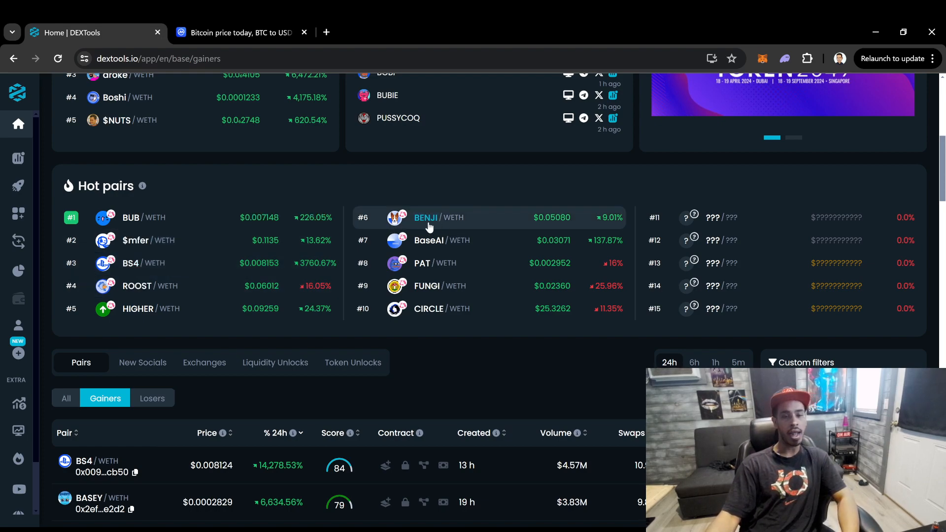
{"action": "mouse_move", "coordinate": [426, 399]}
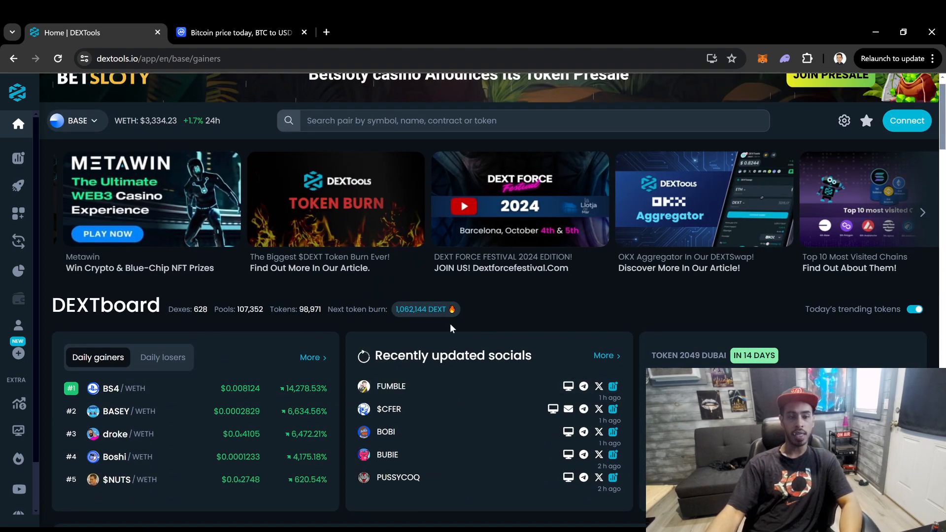
{"action": "scroll", "scroll_direction": "down", "scroll_amount": 3}
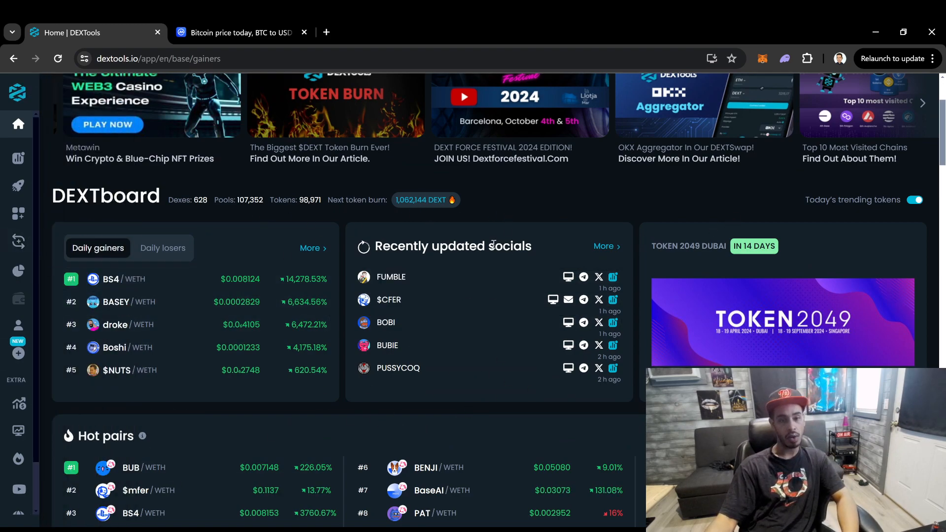
{"action": "scroll", "scroll_direction": "down", "scroll_amount": 3}
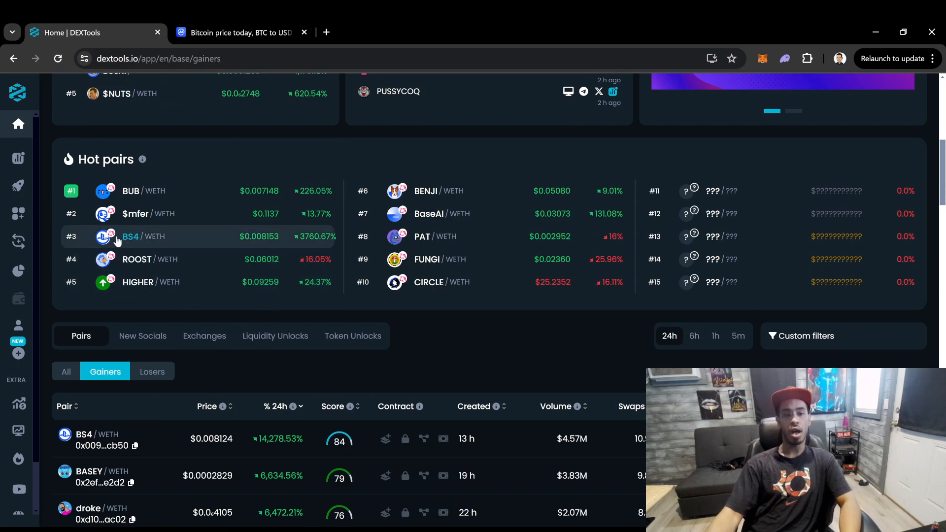
{"action": "mouse_move", "coordinate": [550, 308]}
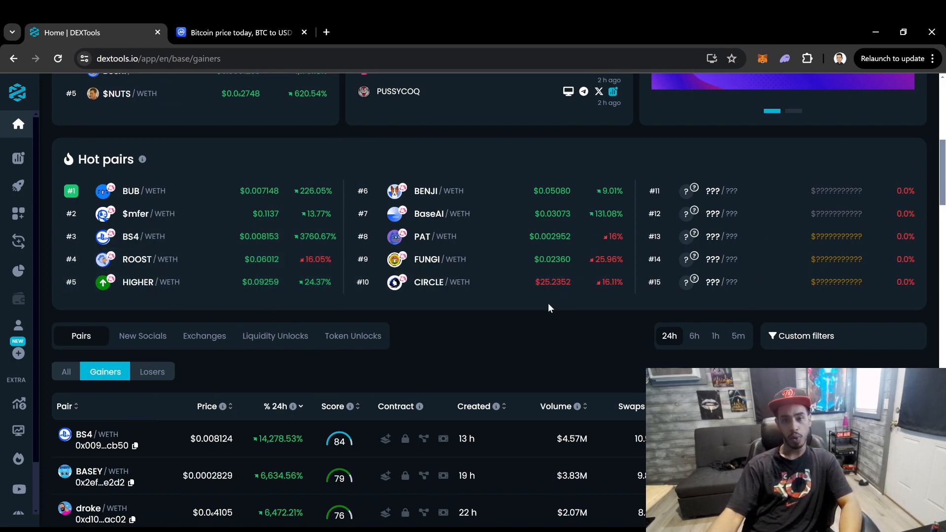
{"action": "scroll", "scroll_direction": "down", "scroll_amount": 3}
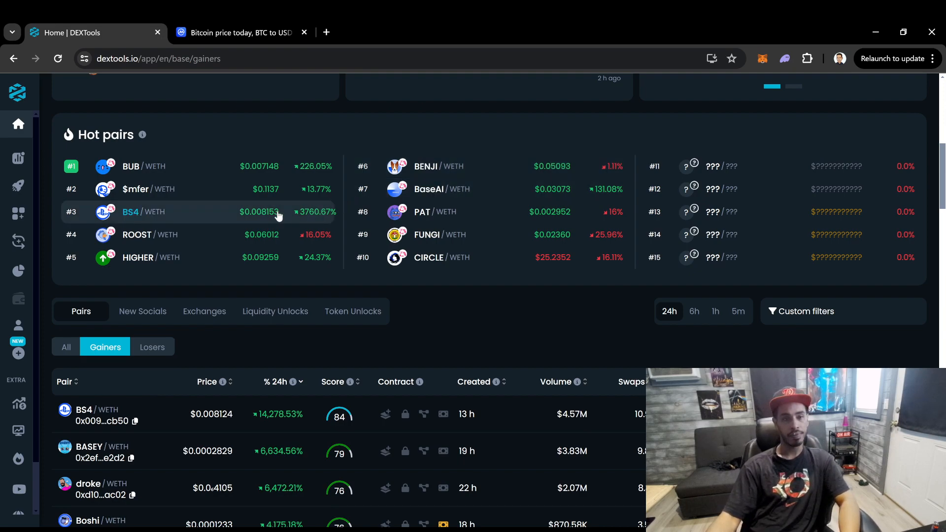
{"action": "left_click", "coordinate": [130, 166]}
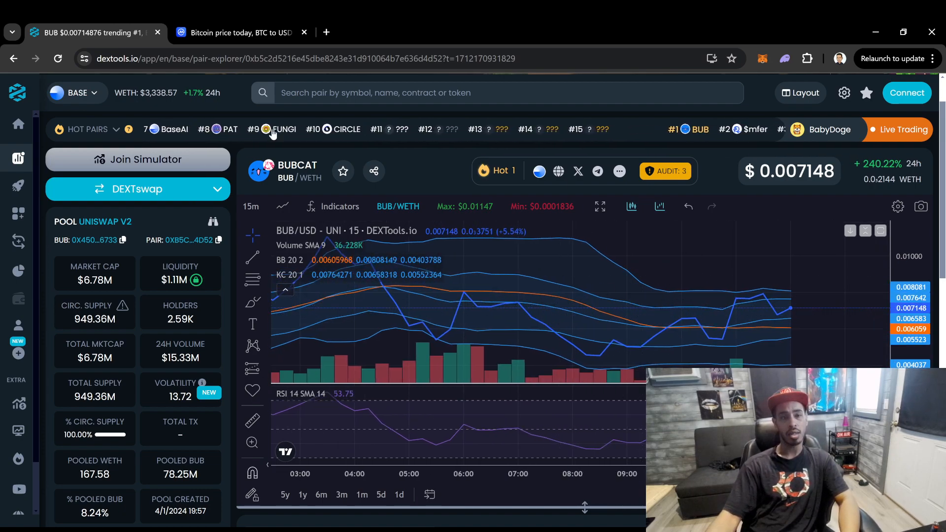
{"action": "left_click", "coordinate": [76, 93]}
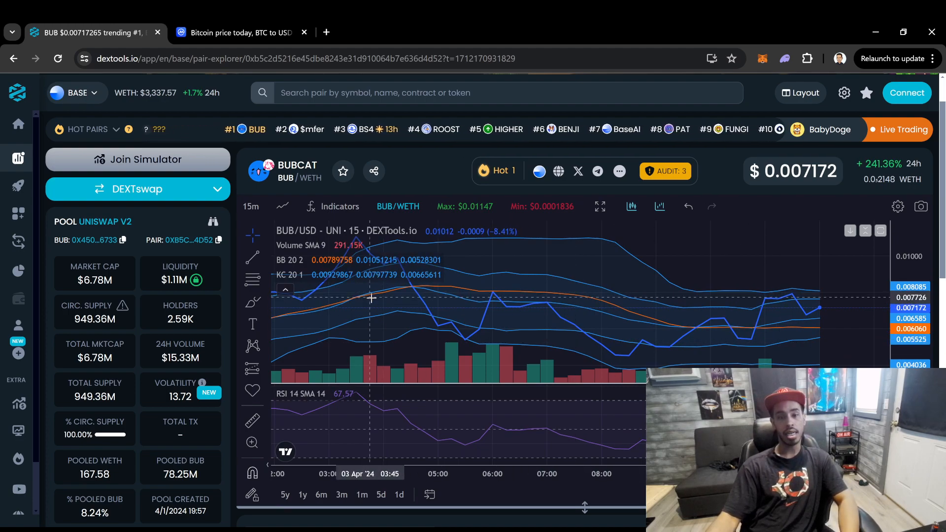
{"action": "mouse_move", "coordinate": [833, 312]}
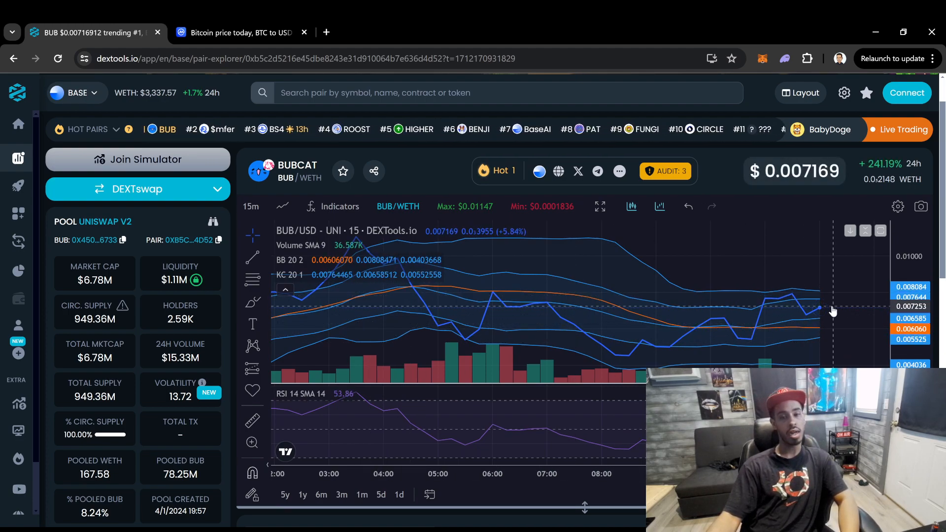
{"action": "left_click", "coordinate": [251, 207]}
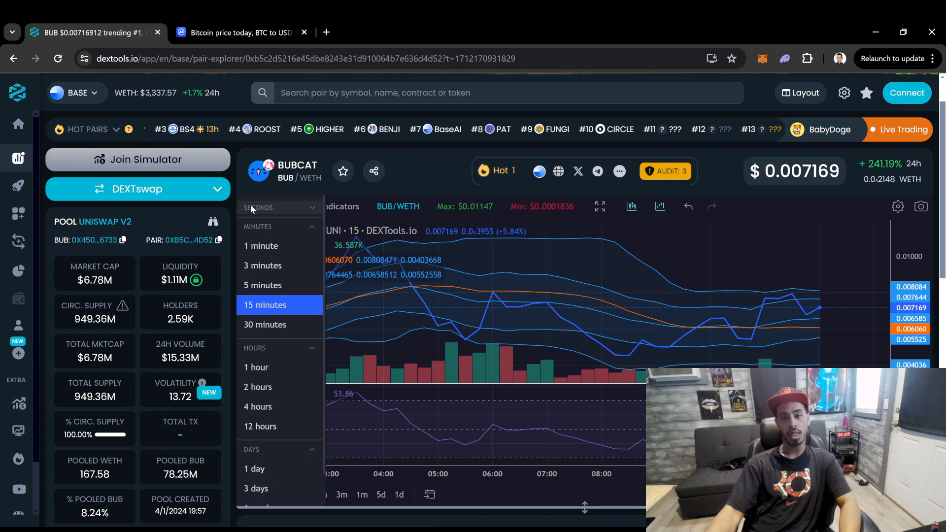
{"action": "left_click", "coordinate": [265, 325]}
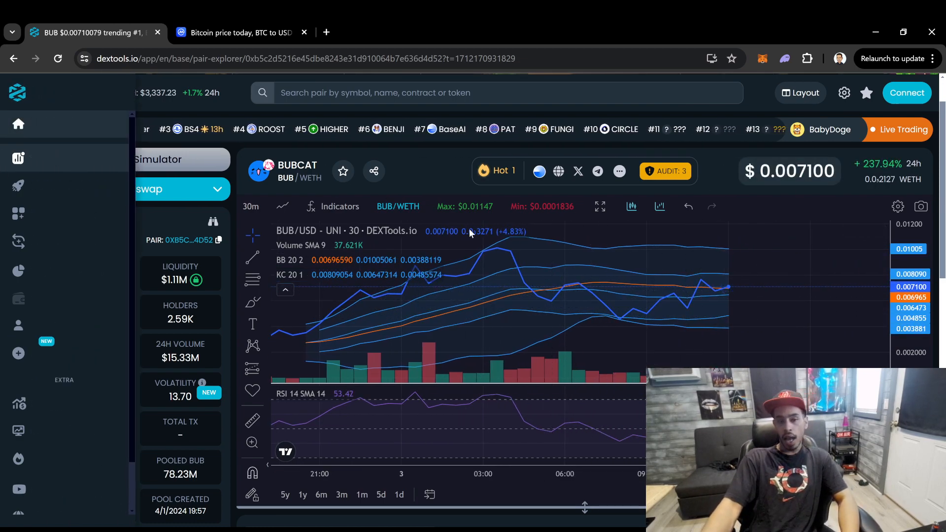
{"action": "scroll", "scroll_direction": "down", "scroll_amount": 3}
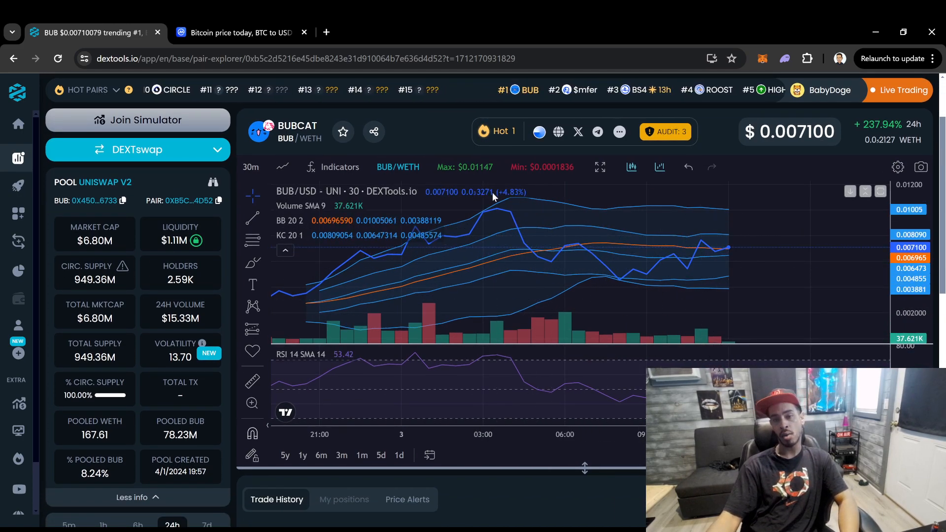
{"action": "mouse_move", "coordinate": [492, 220]}
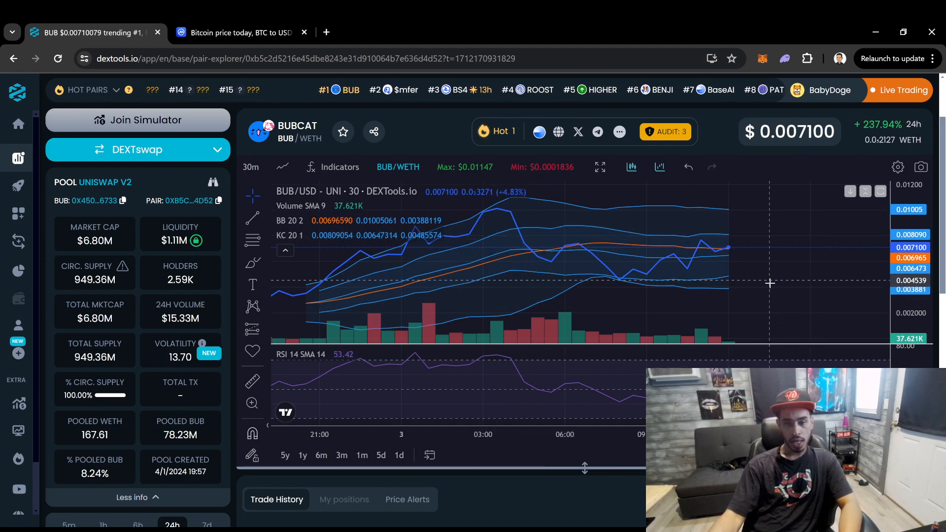
{"action": "mouse_move", "coordinate": [512, 223]}
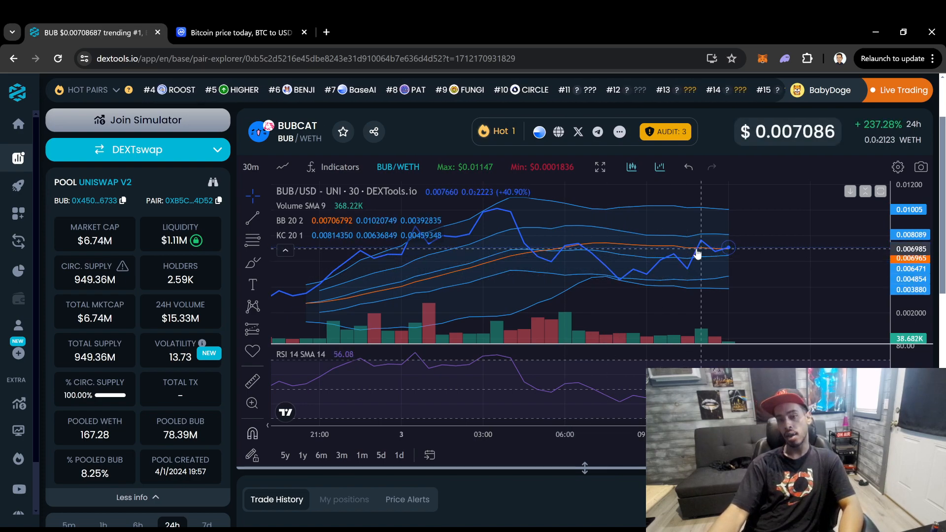
{"action": "mouse_move", "coordinate": [736, 246]}
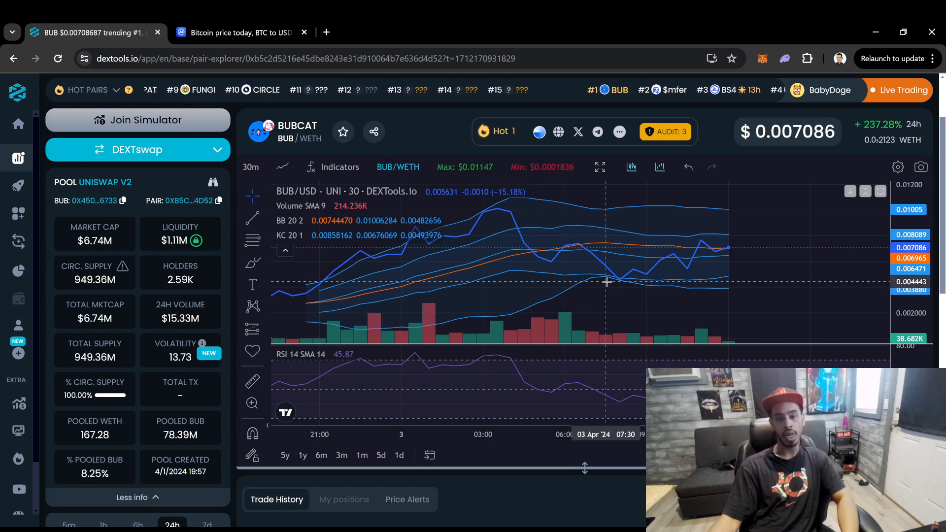
{"action": "mouse_move", "coordinate": [696, 265]}
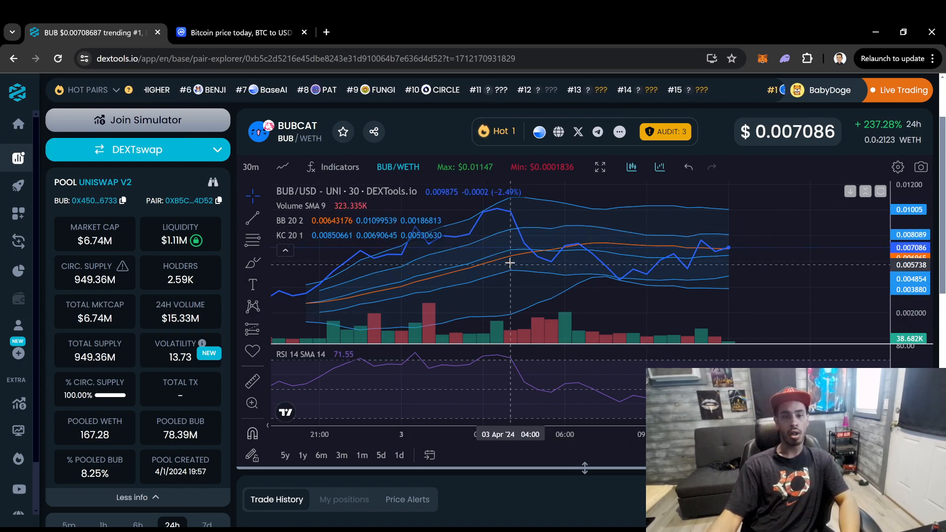
{"action": "mouse_move", "coordinate": [538, 244]}
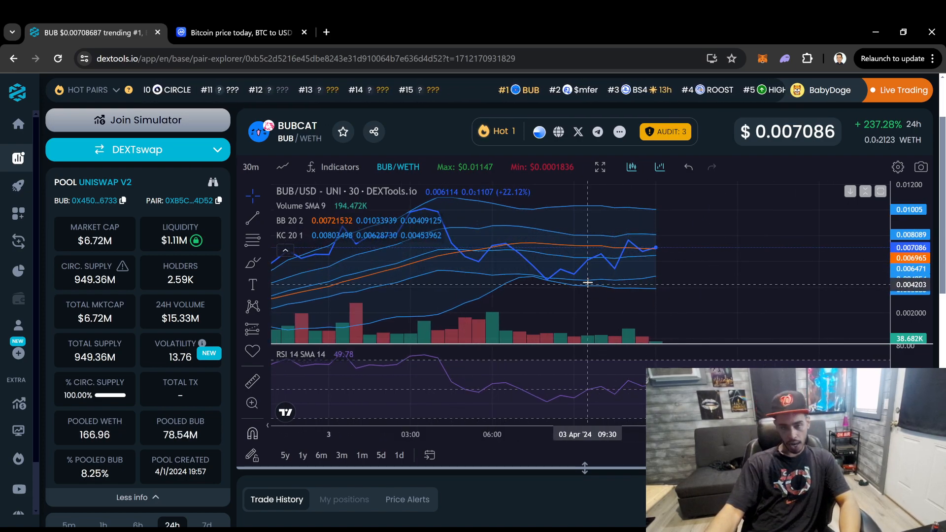
{"action": "mouse_move", "coordinate": [687, 274]}
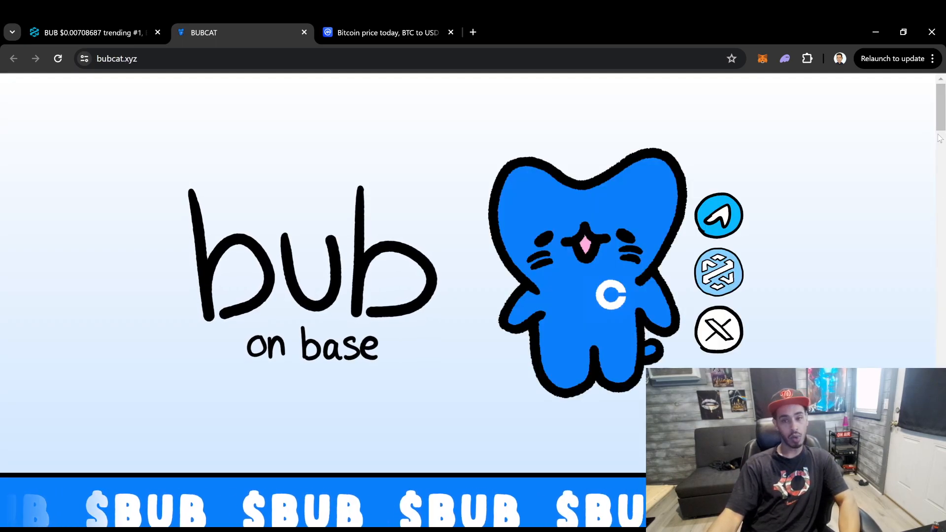
Step: Browse down the bubcat.xyz project page, then return to the BUBCAT 30-minute chart
{"action": "scroll", "scroll_direction": "down", "scroll_amount": 3}
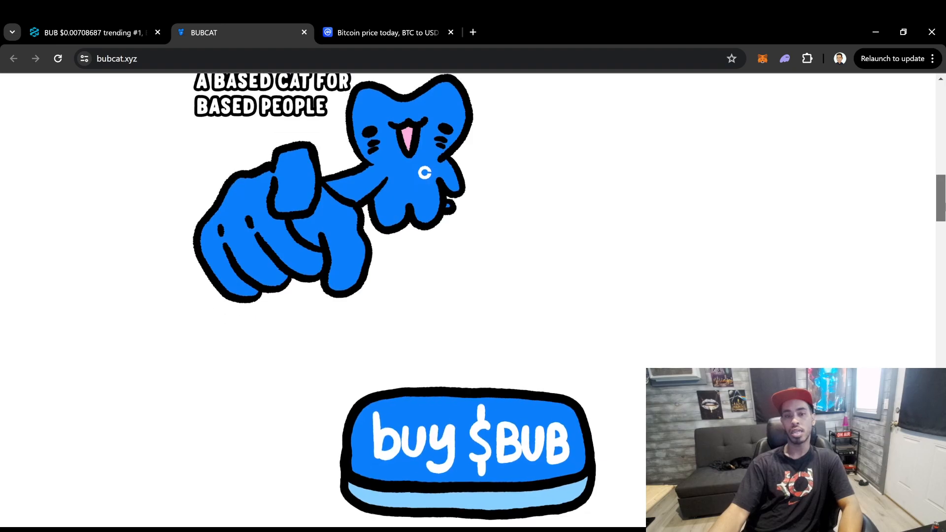
{"action": "scroll", "scroll_direction": "down", "scroll_amount": 3}
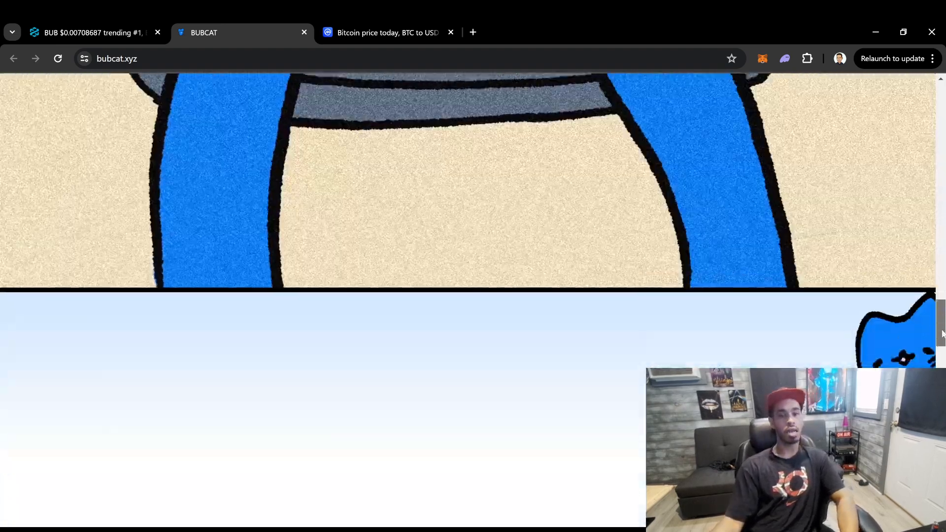
{"action": "scroll", "scroll_direction": "down", "scroll_amount": 3}
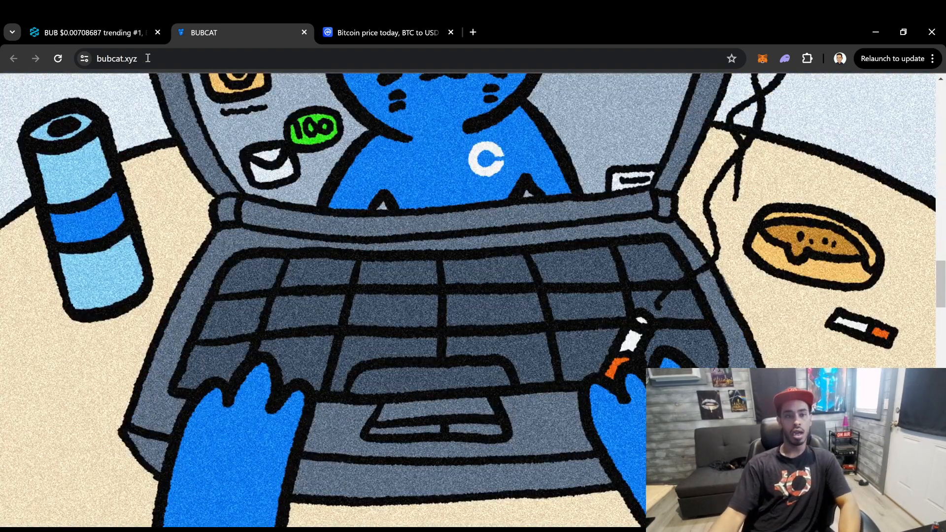
{"action": "left_click", "coordinate": [89, 32]}
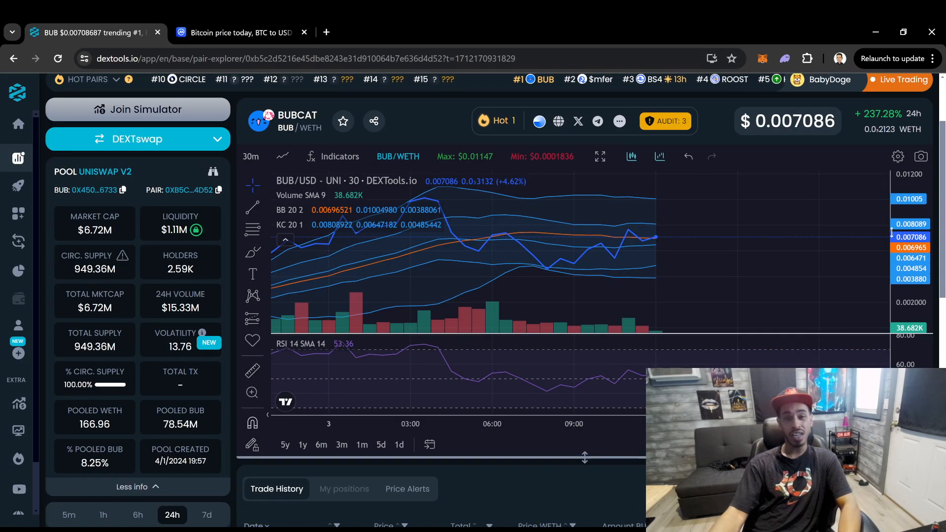
Step: Review BUBCAT's Quick Intel and GoPlus audit scan from the DEXTscore section, then close it
{"action": "scroll", "scroll_direction": "down", "scroll_amount": 3}
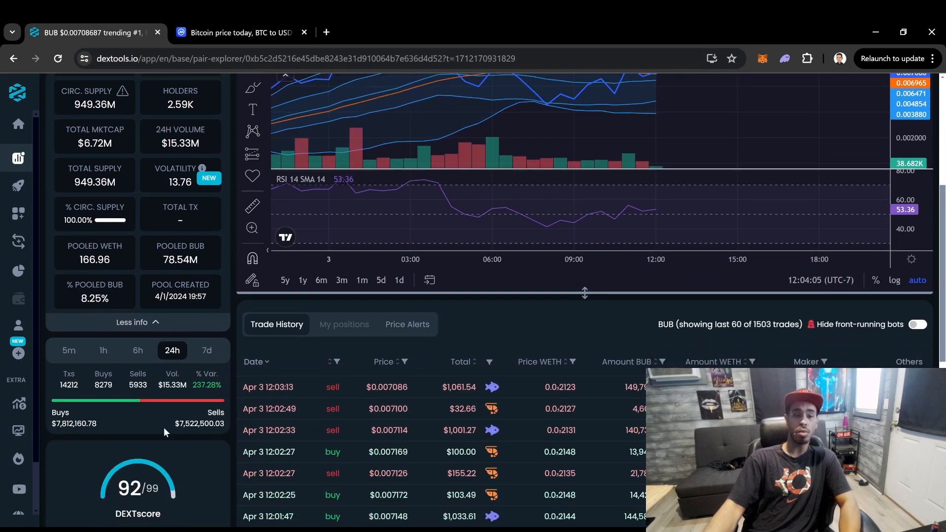
{"action": "scroll", "scroll_direction": "down", "scroll_amount": 3}
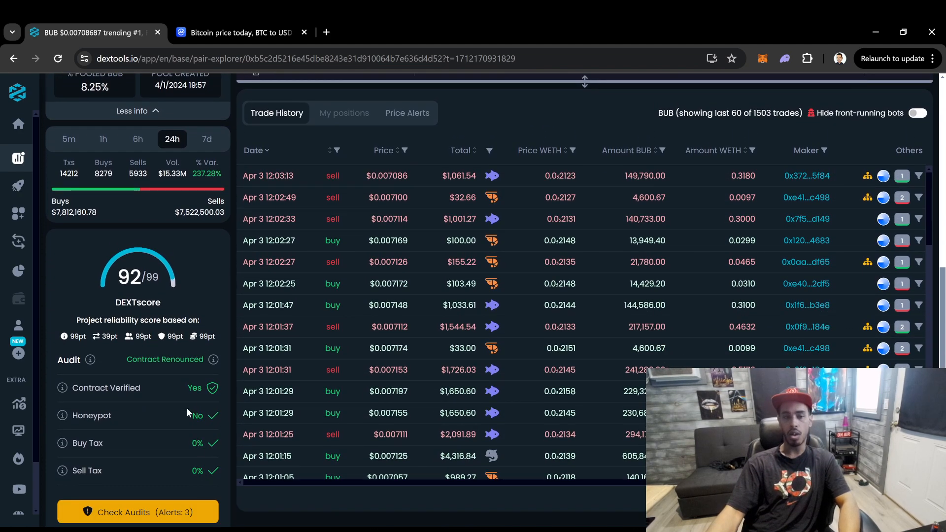
{"action": "left_click", "coordinate": [138, 512]}
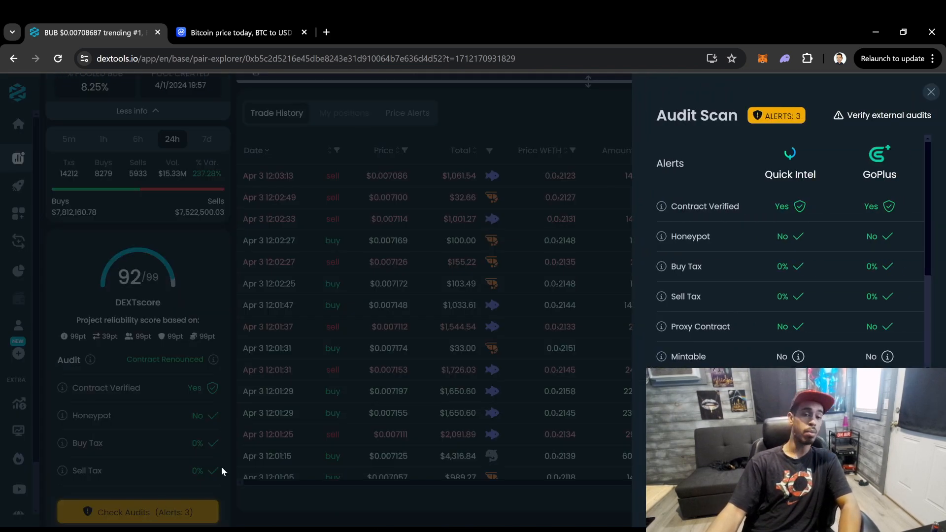
{"action": "scroll", "scroll_direction": "down", "scroll_amount": 3}
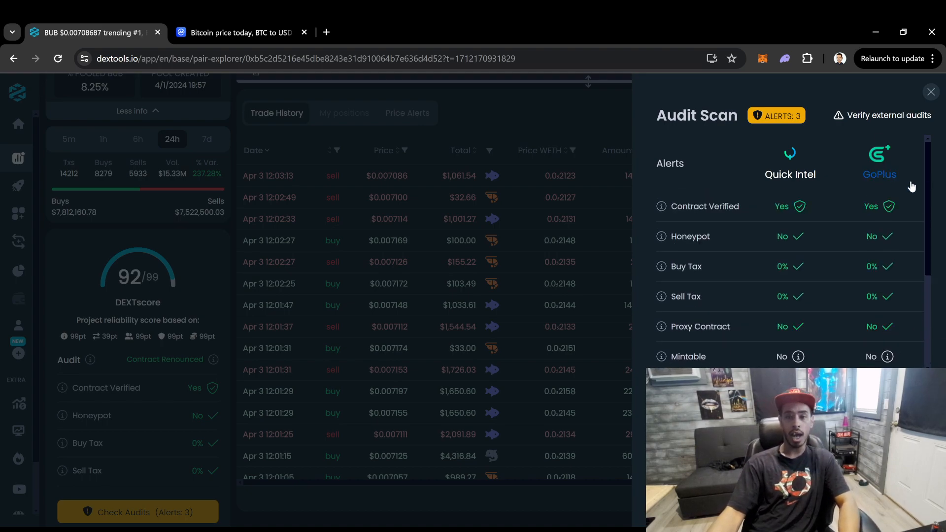
{"action": "left_click", "coordinate": [929, 92]}
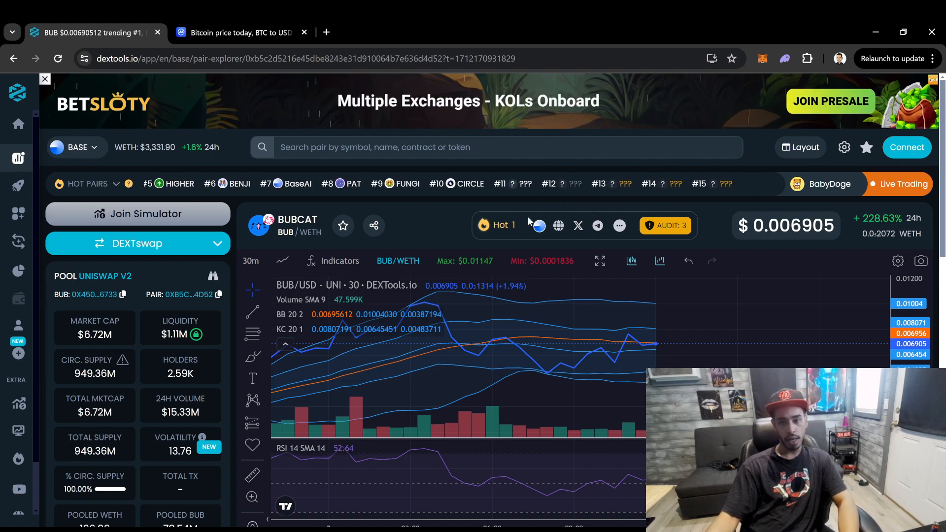
{"action": "scroll", "scroll_direction": "down", "scroll_amount": 3}
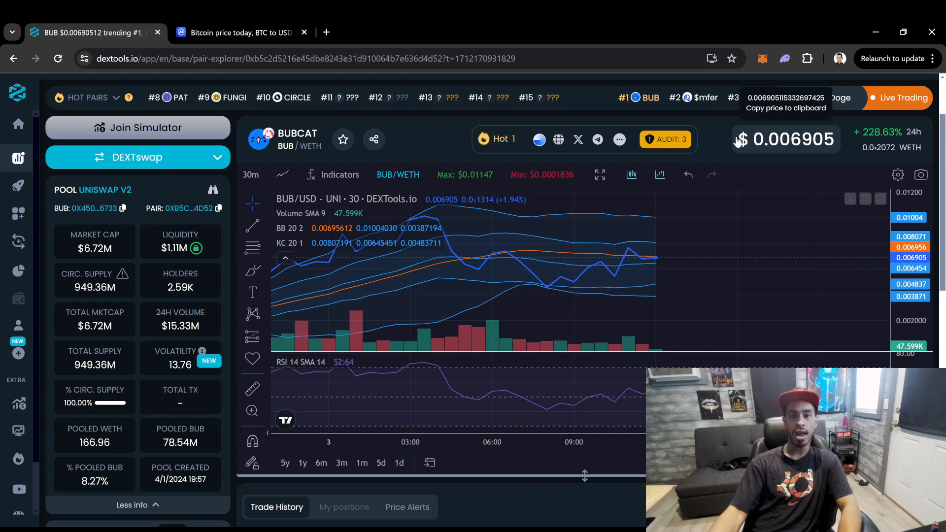
{"action": "scroll", "scroll_direction": "down", "scroll_amount": 3}
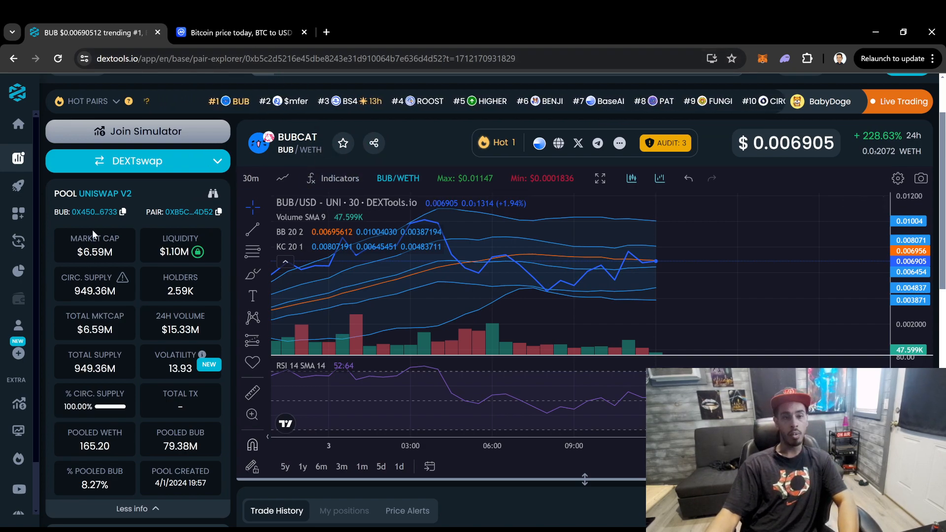
{"action": "scroll", "scroll_direction": "down", "scroll_amount": 3}
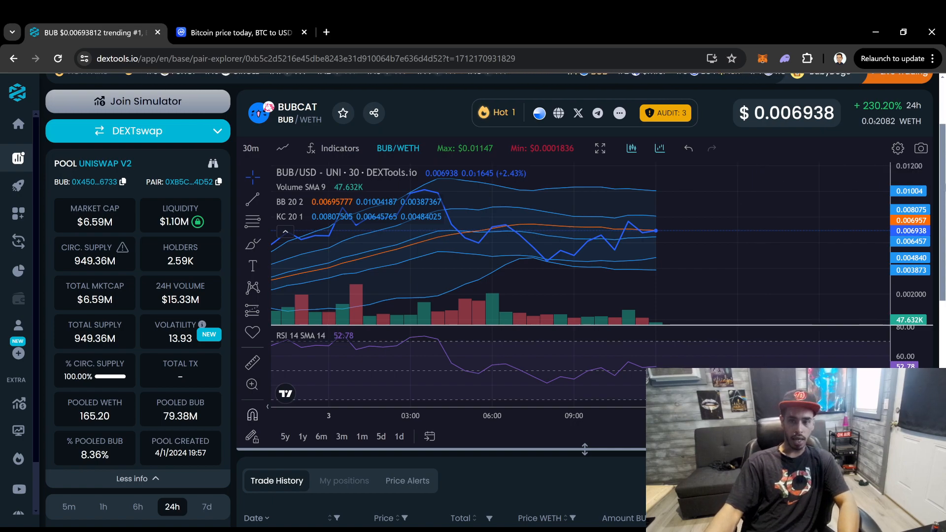
{"action": "scroll", "scroll_direction": "down", "scroll_amount": 3}
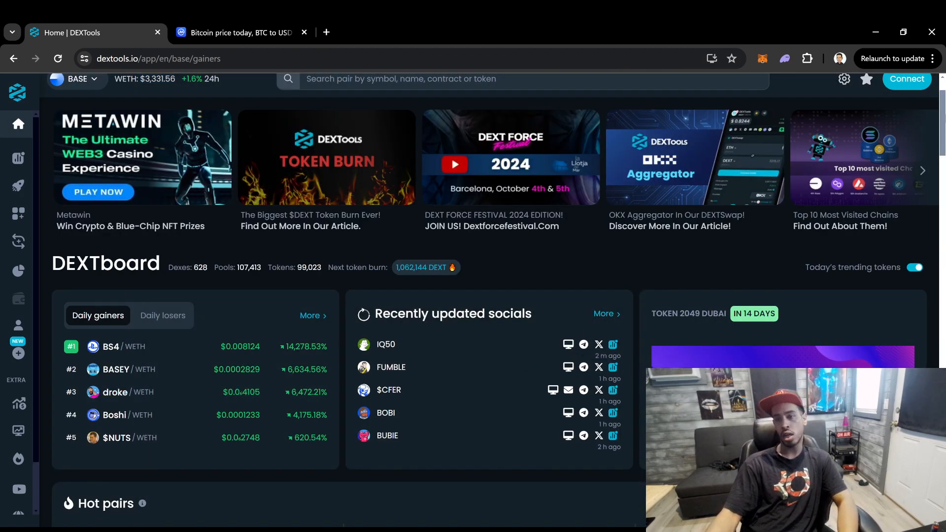
Step: Scroll through the Base DEXTboard's daily gainers, updated socials and hot pairs with BS4 leading
{"action": "scroll", "scroll_direction": "down", "scroll_amount": 3}
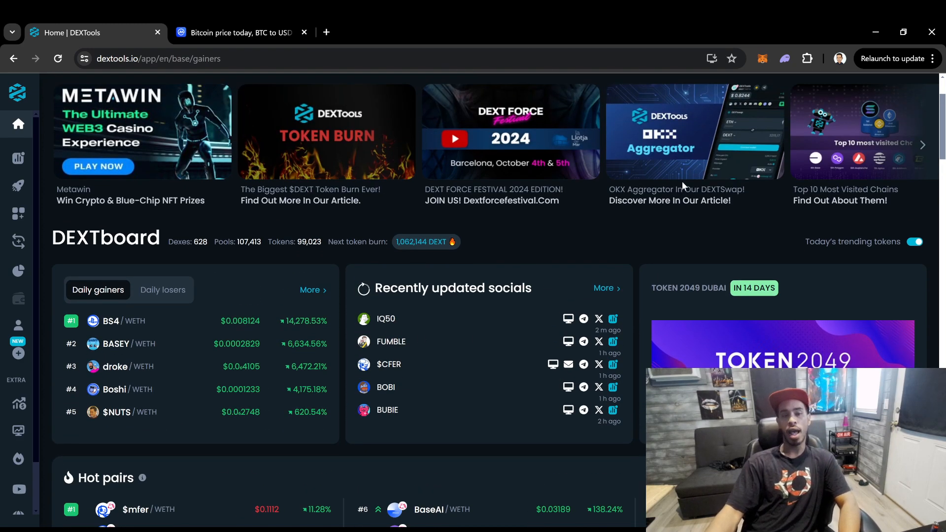
{"action": "mouse_move", "coordinate": [166, 346]}
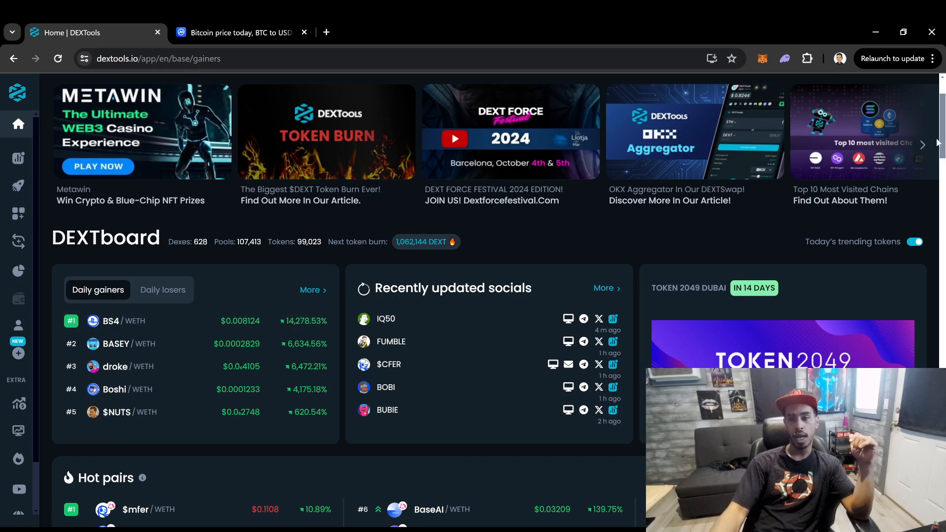
{"action": "scroll", "scroll_direction": "down", "scroll_amount": 3}
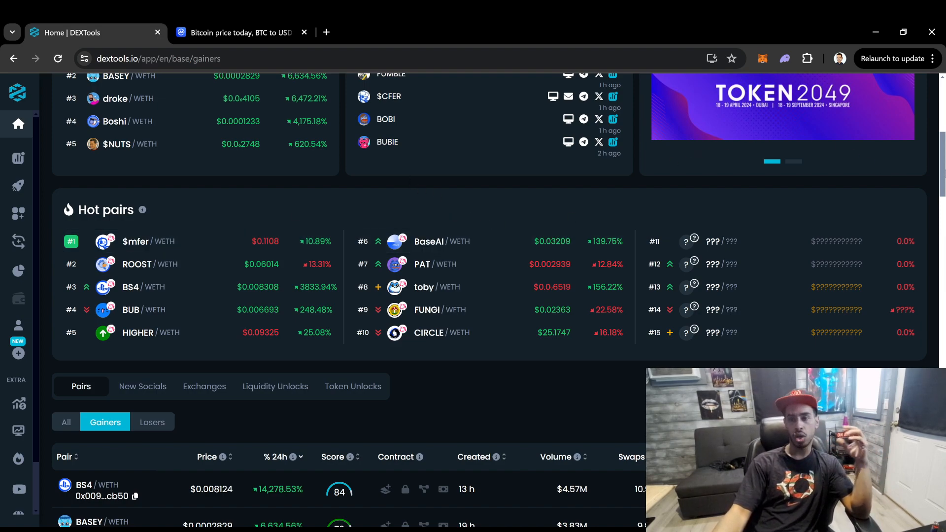
{"action": "scroll", "scroll_direction": "up", "scroll_amount": 3}
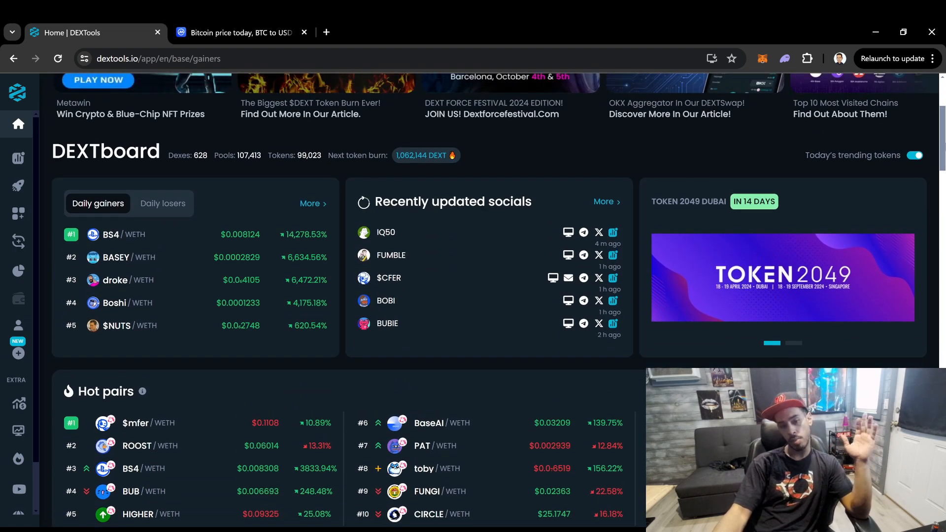
{"action": "scroll", "scroll_direction": "down", "scroll_amount": 3}
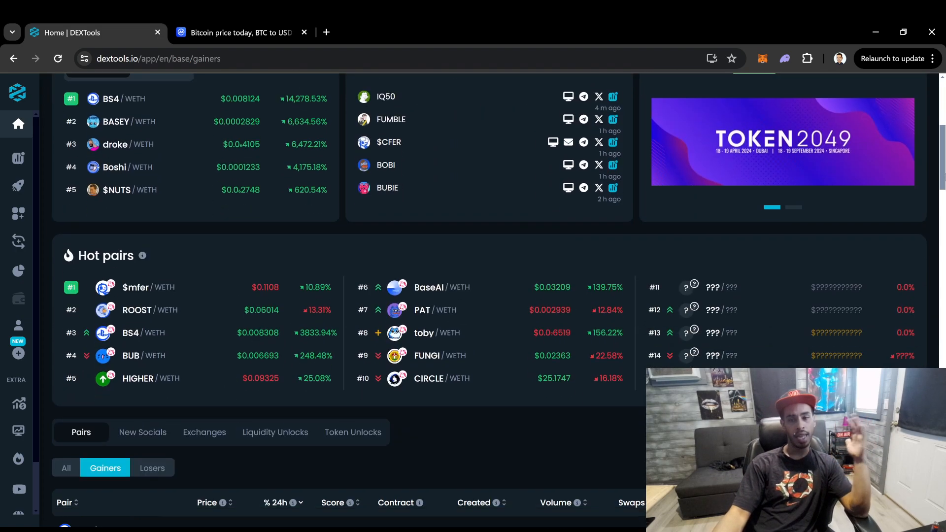
{"action": "mouse_move", "coordinate": [457, 380]}
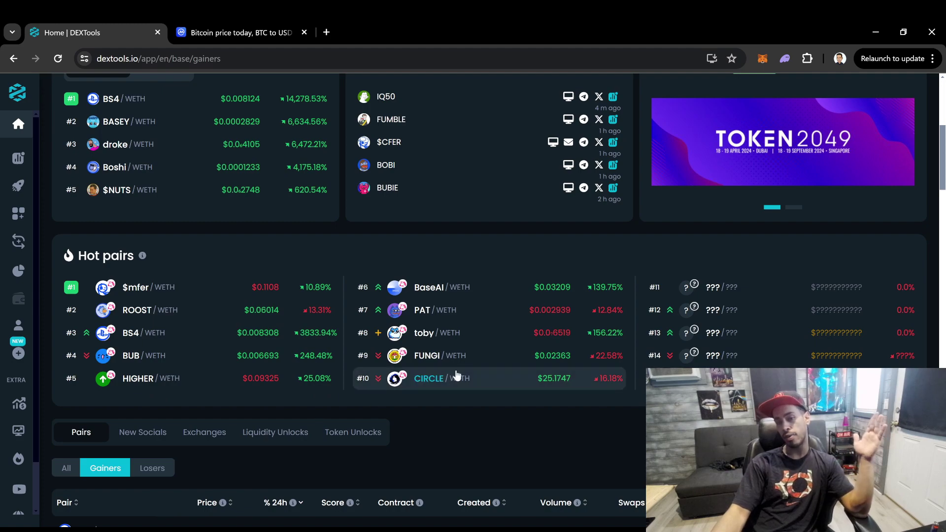
{"action": "mouse_move", "coordinate": [486, 455]}
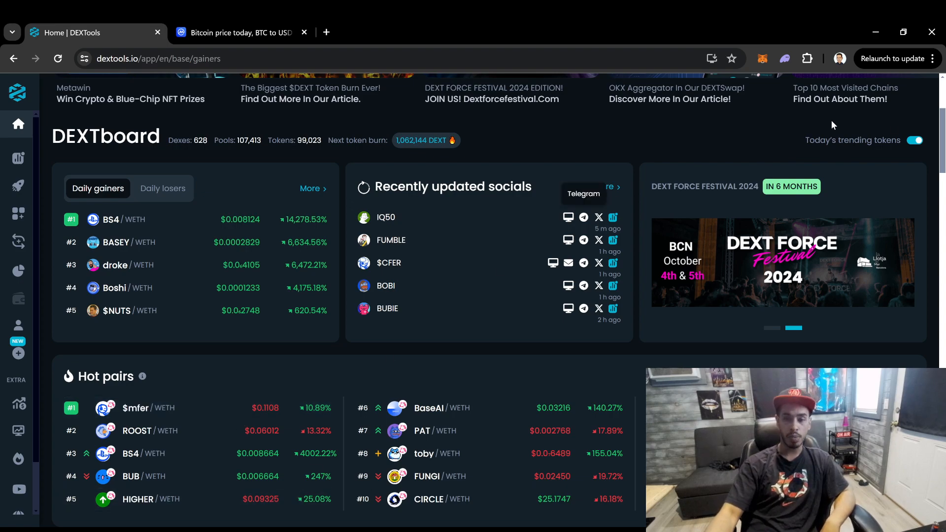
{"action": "scroll", "scroll_direction": "down", "scroll_amount": 3}
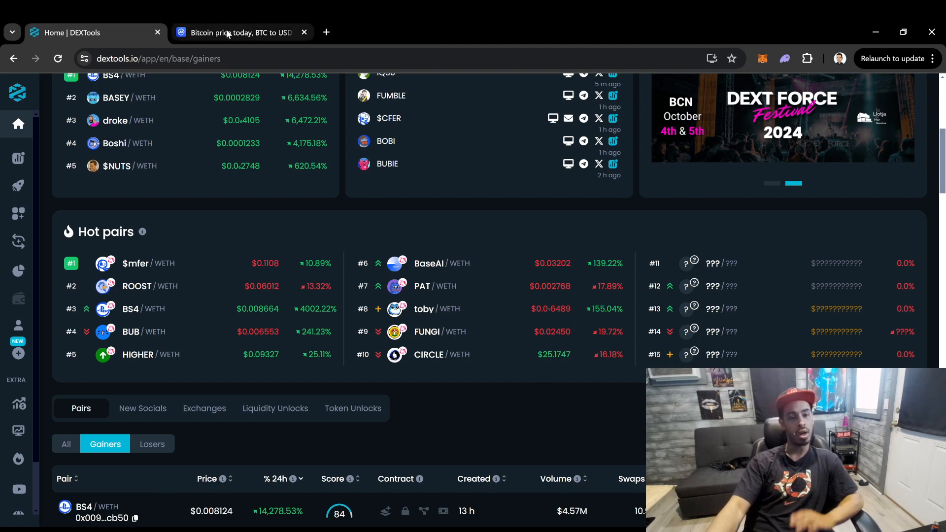
{"action": "mouse_move", "coordinate": [473, 417]}
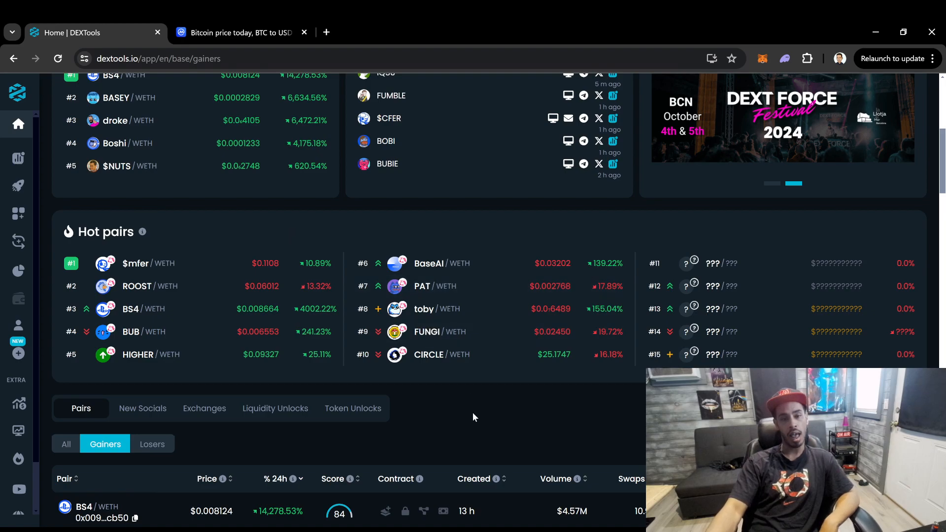